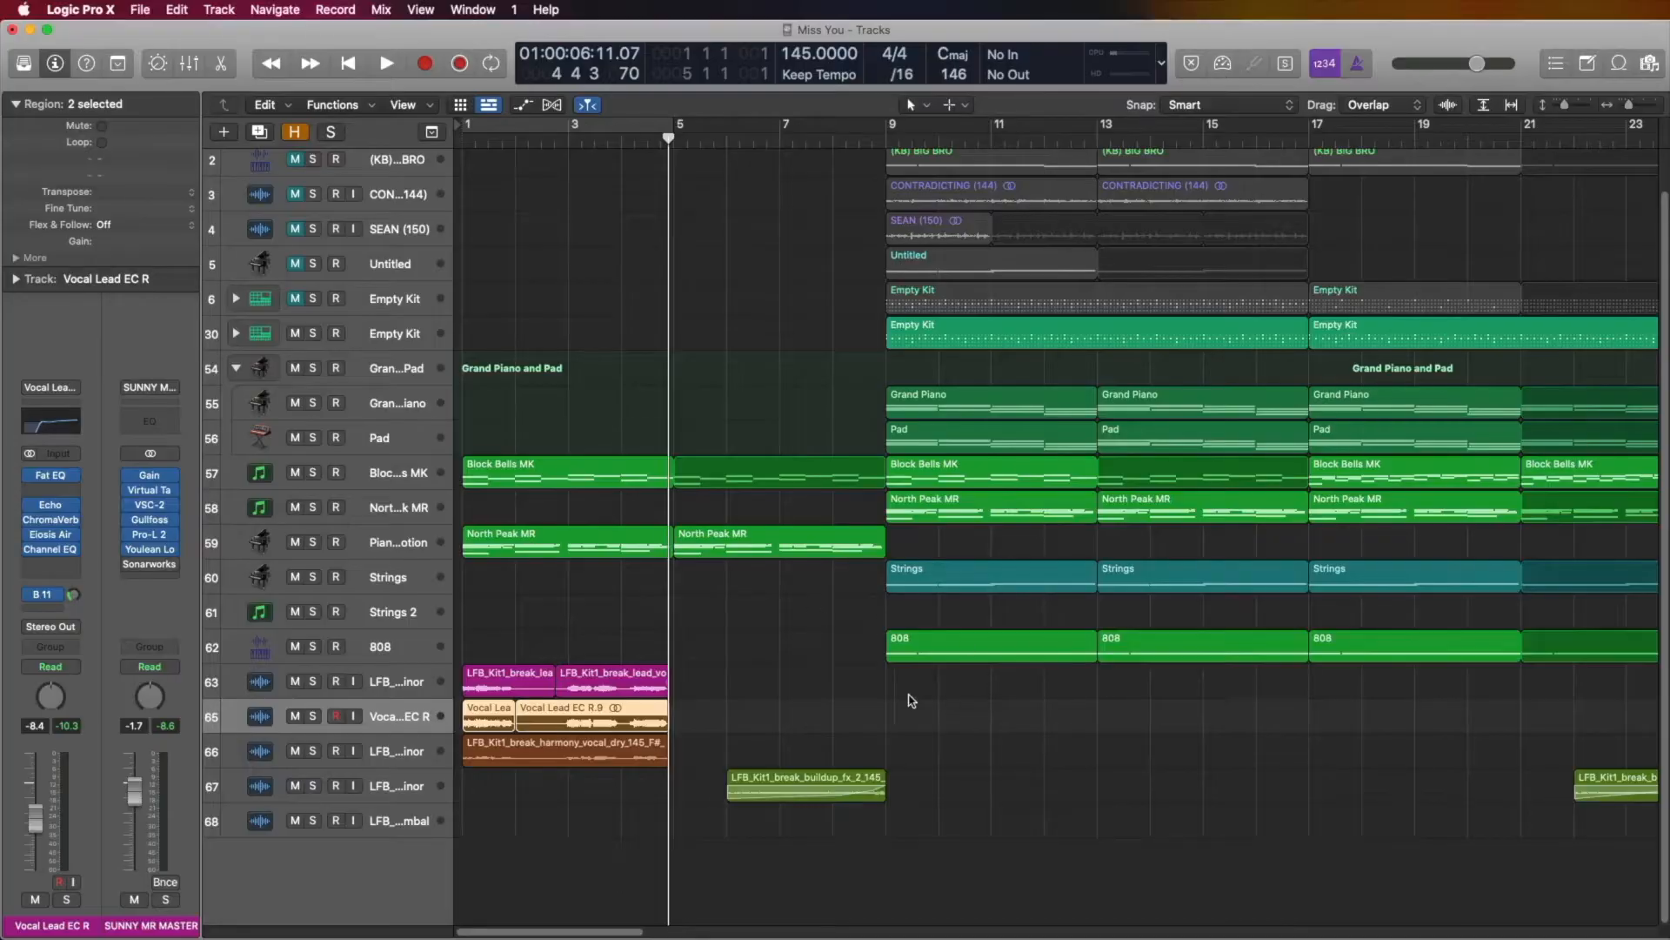
Step: Scroll the Tracks area, then play and stop the bars 41–57 loop
scroll(right, 3)
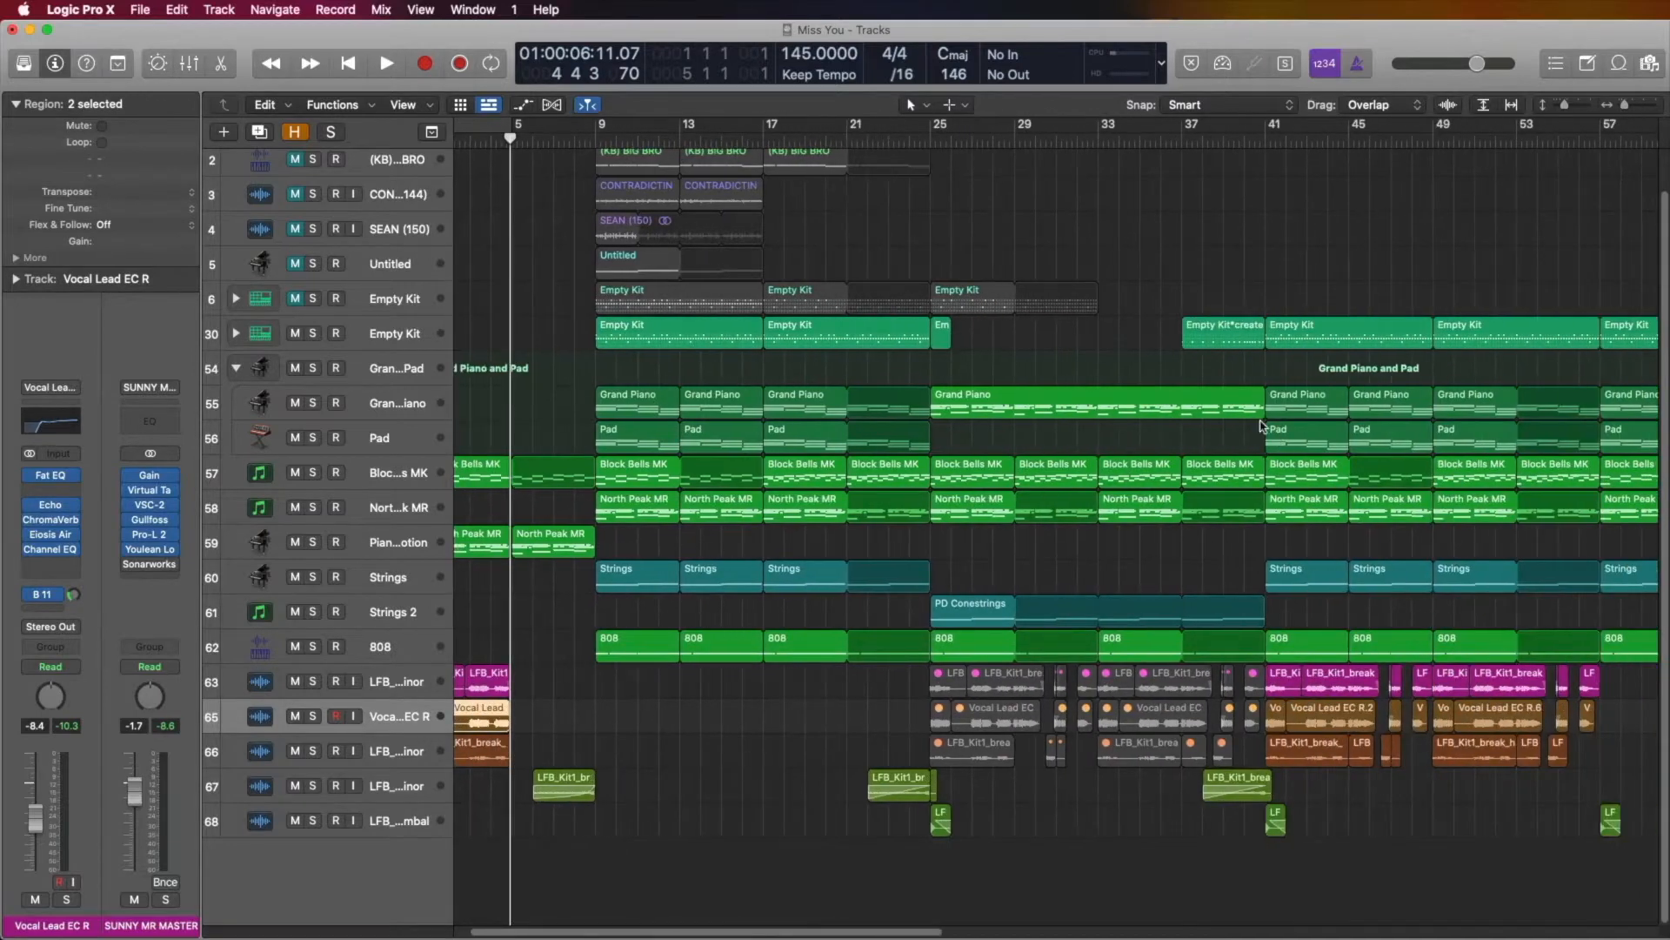
scroll(right, 3)
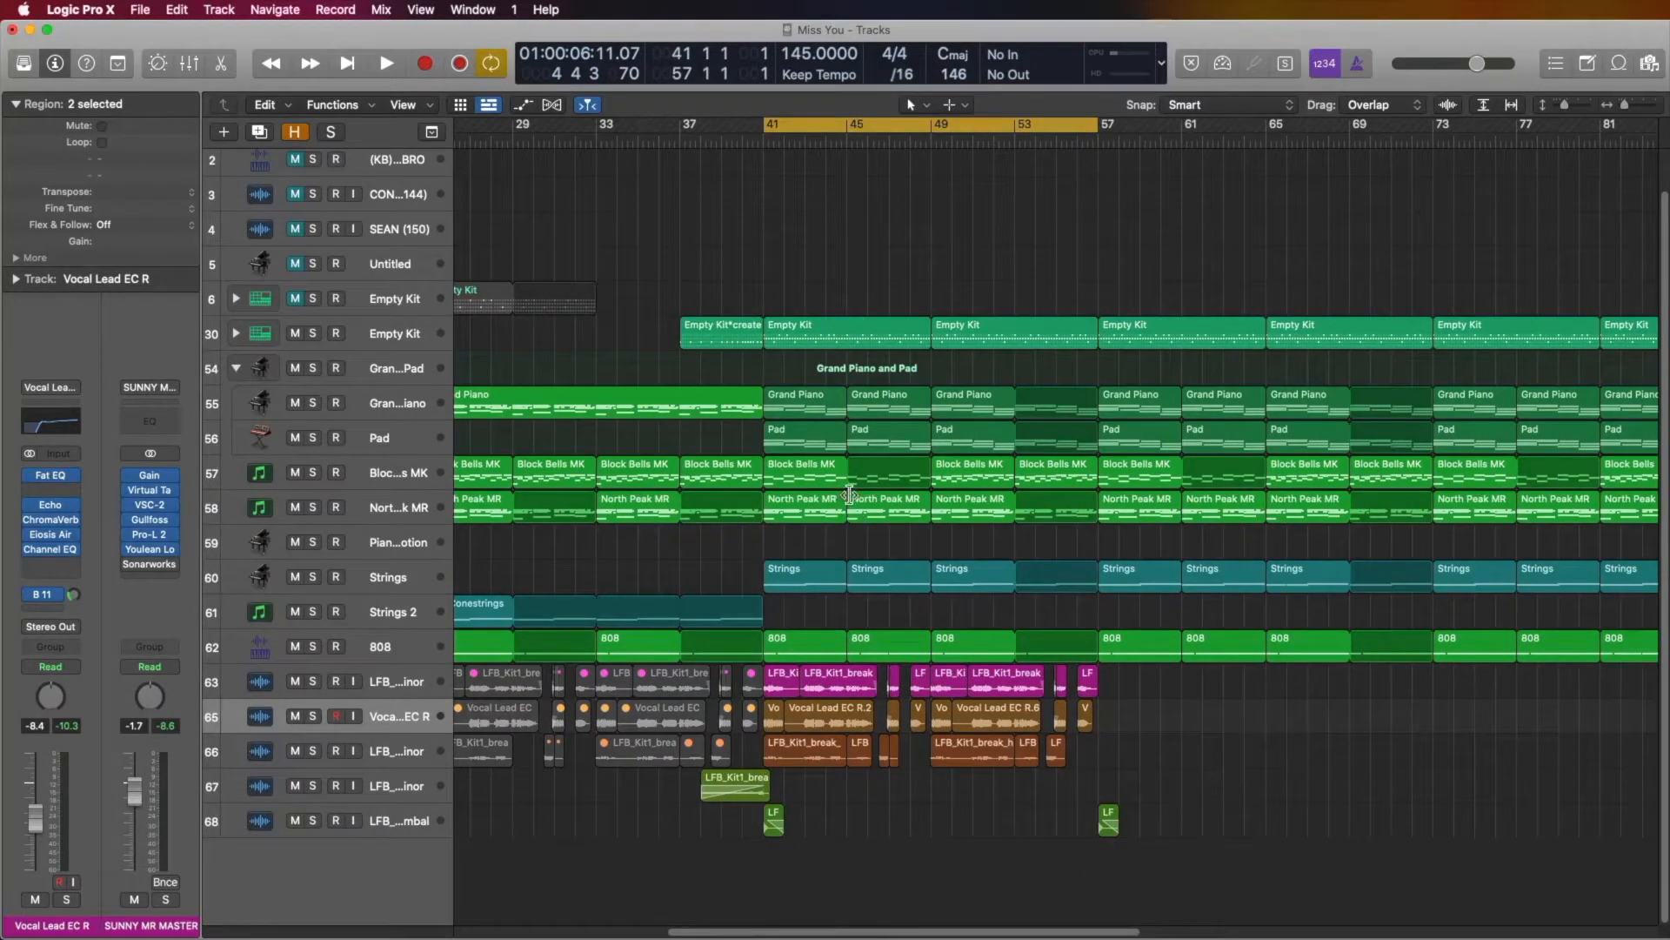
click(386, 63)
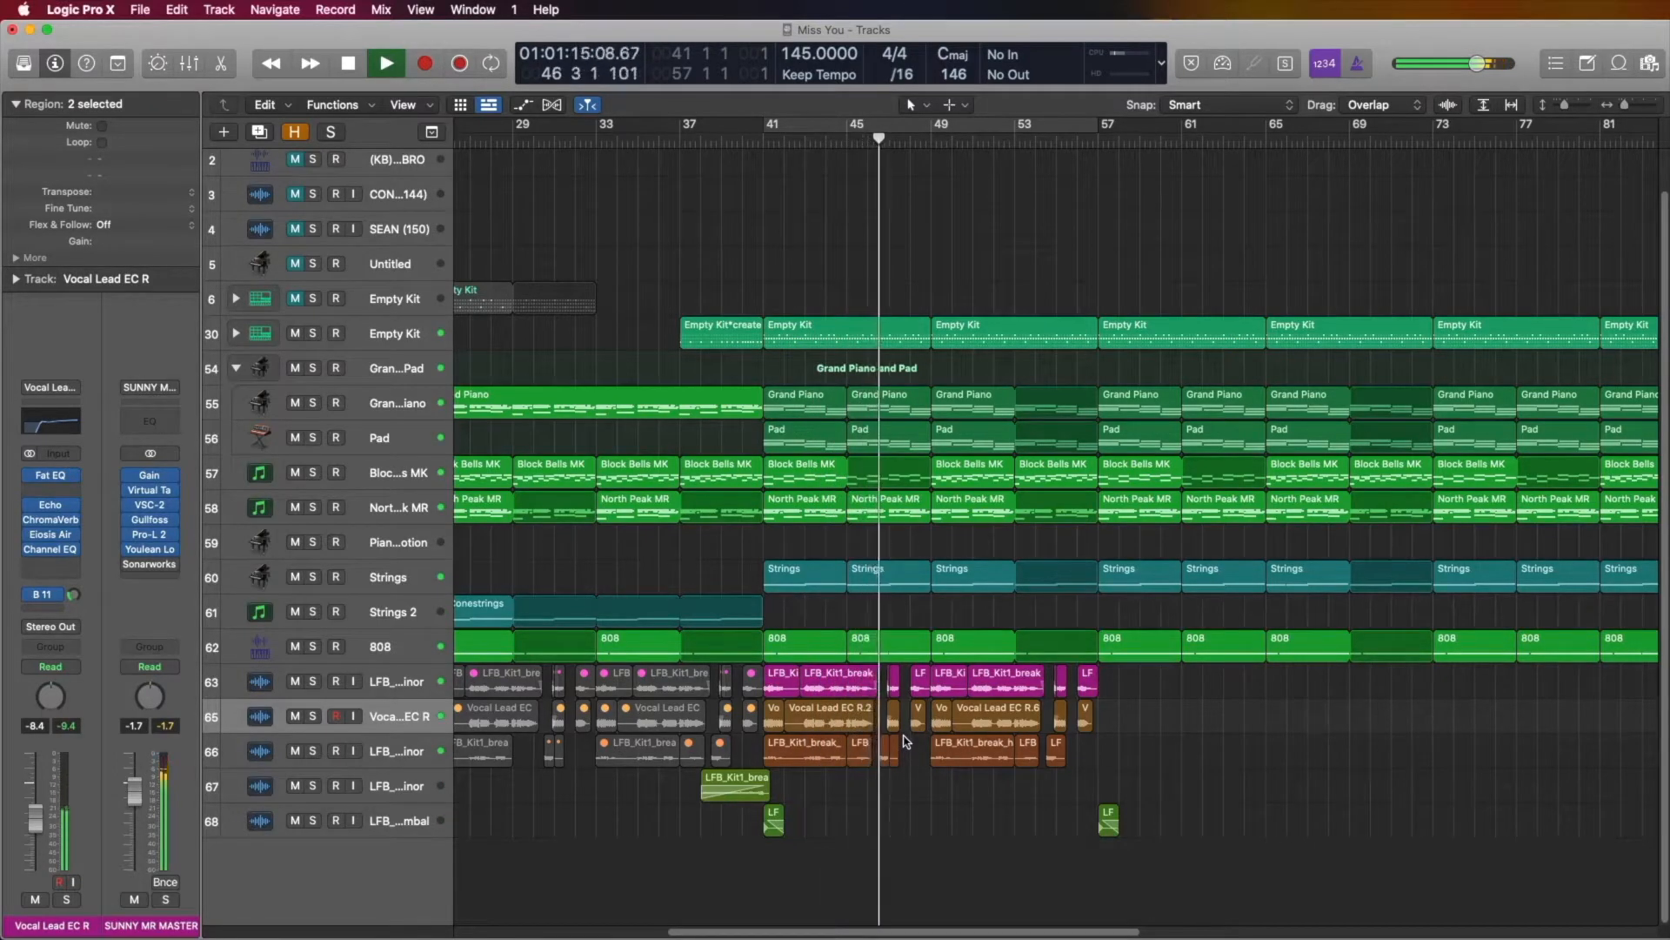
click(386, 63)
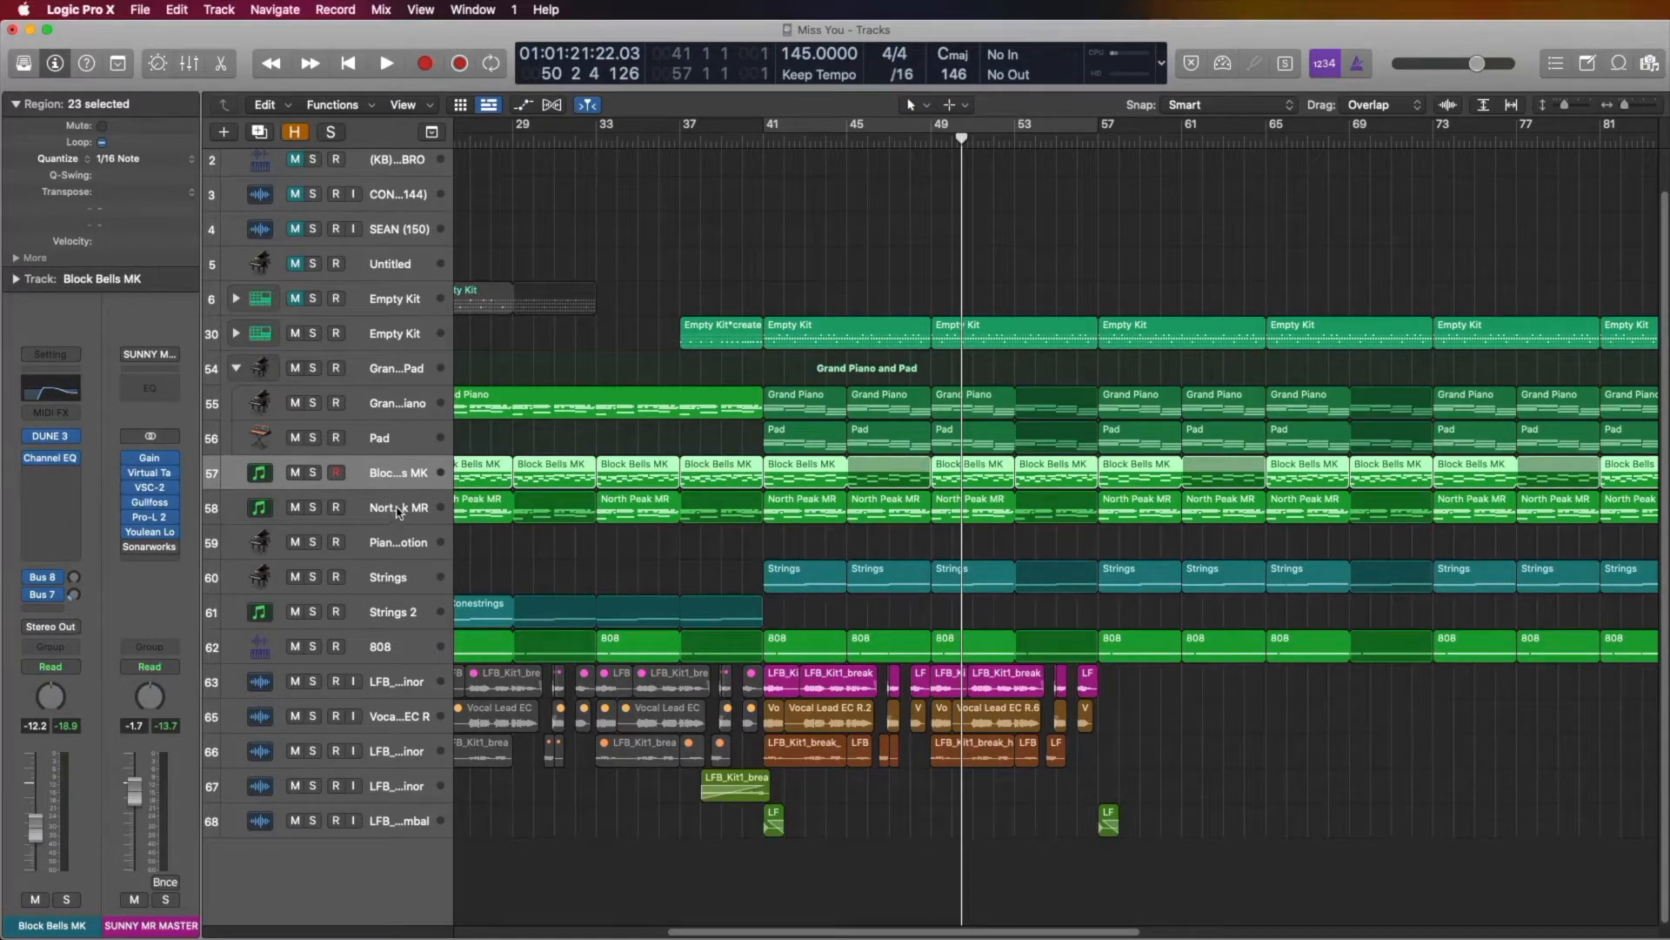
Step: Add North Peak MR to the Block Bells MK selection and show the Mixer
click(399, 507)
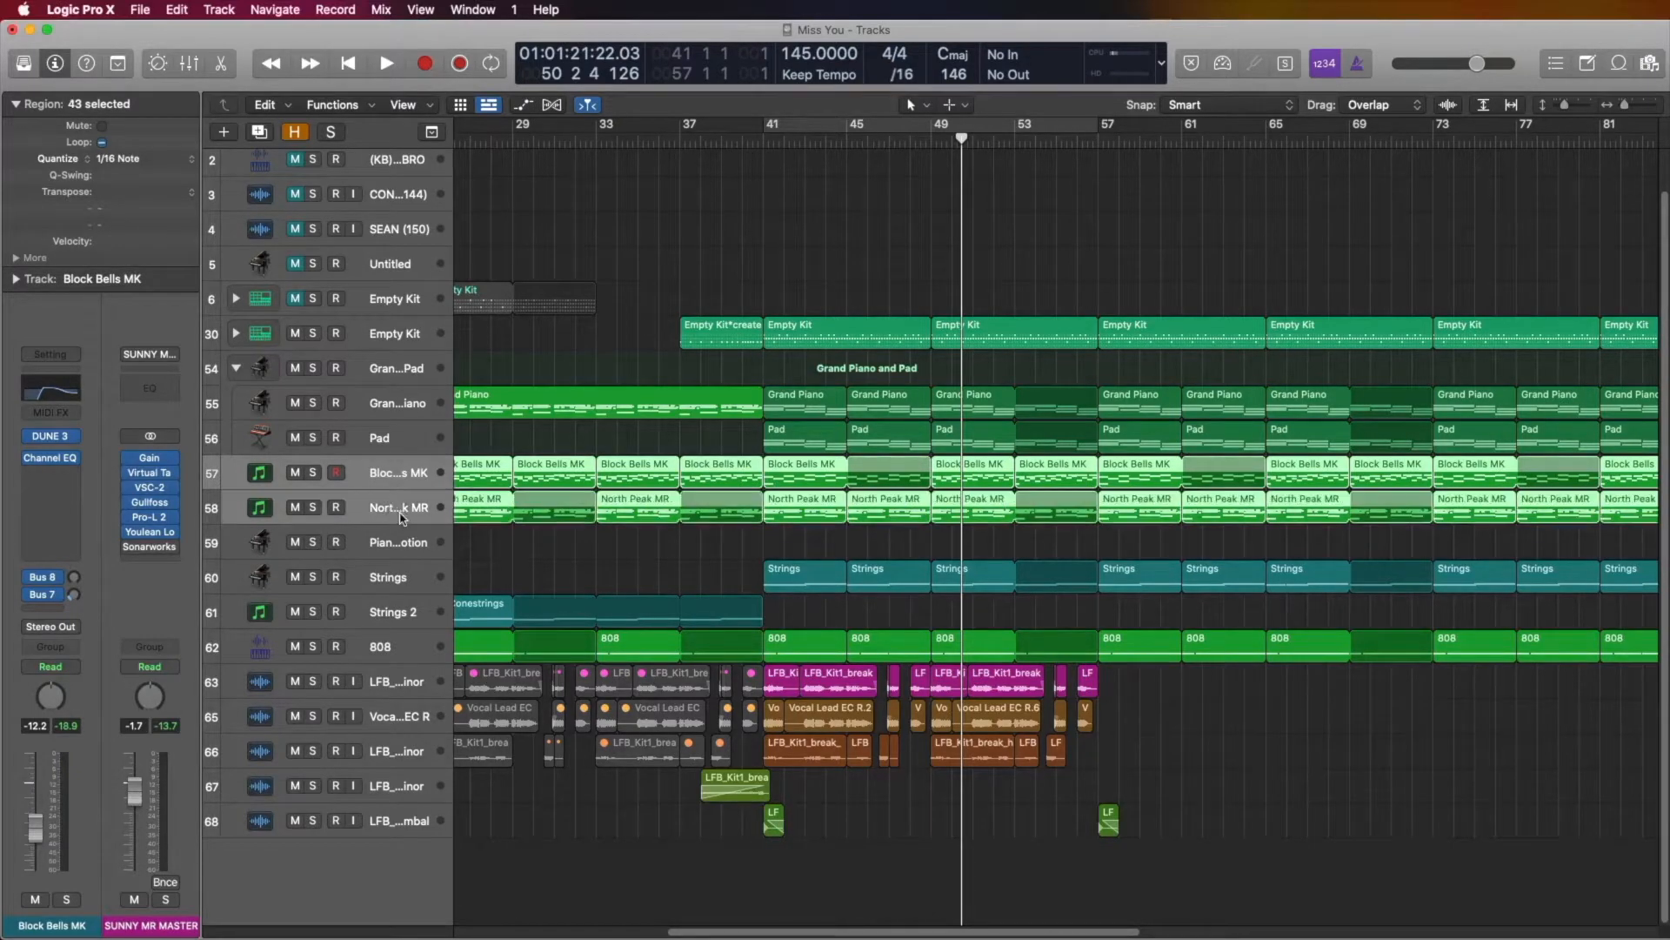
click(190, 63)
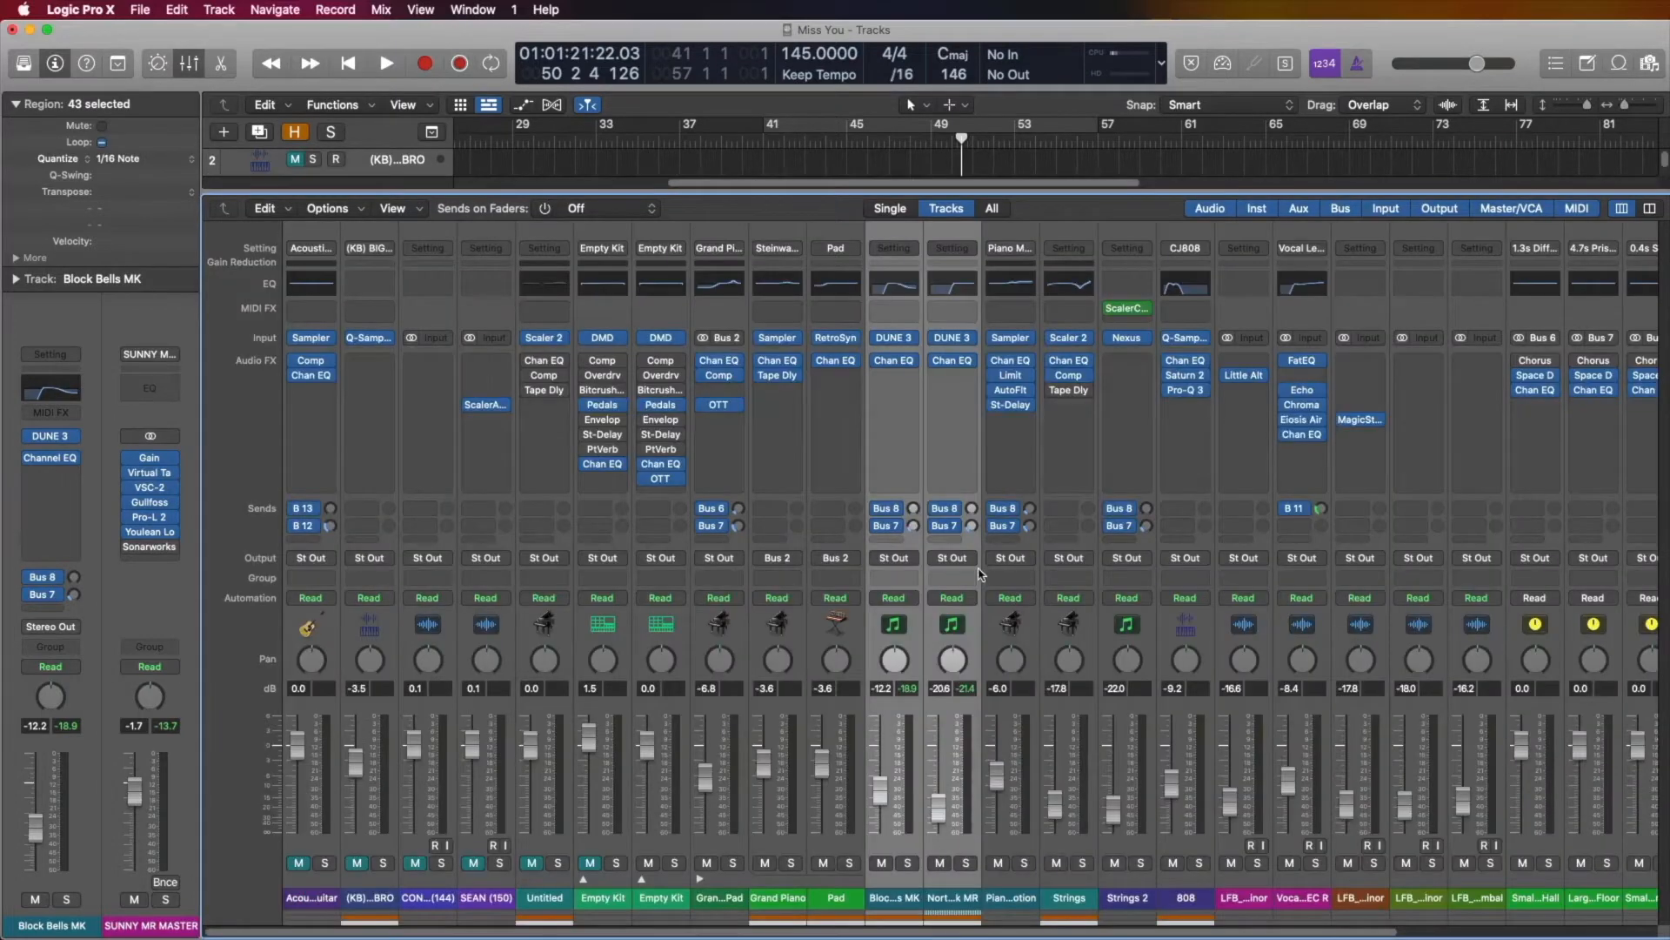
mouse_move(921, 561)
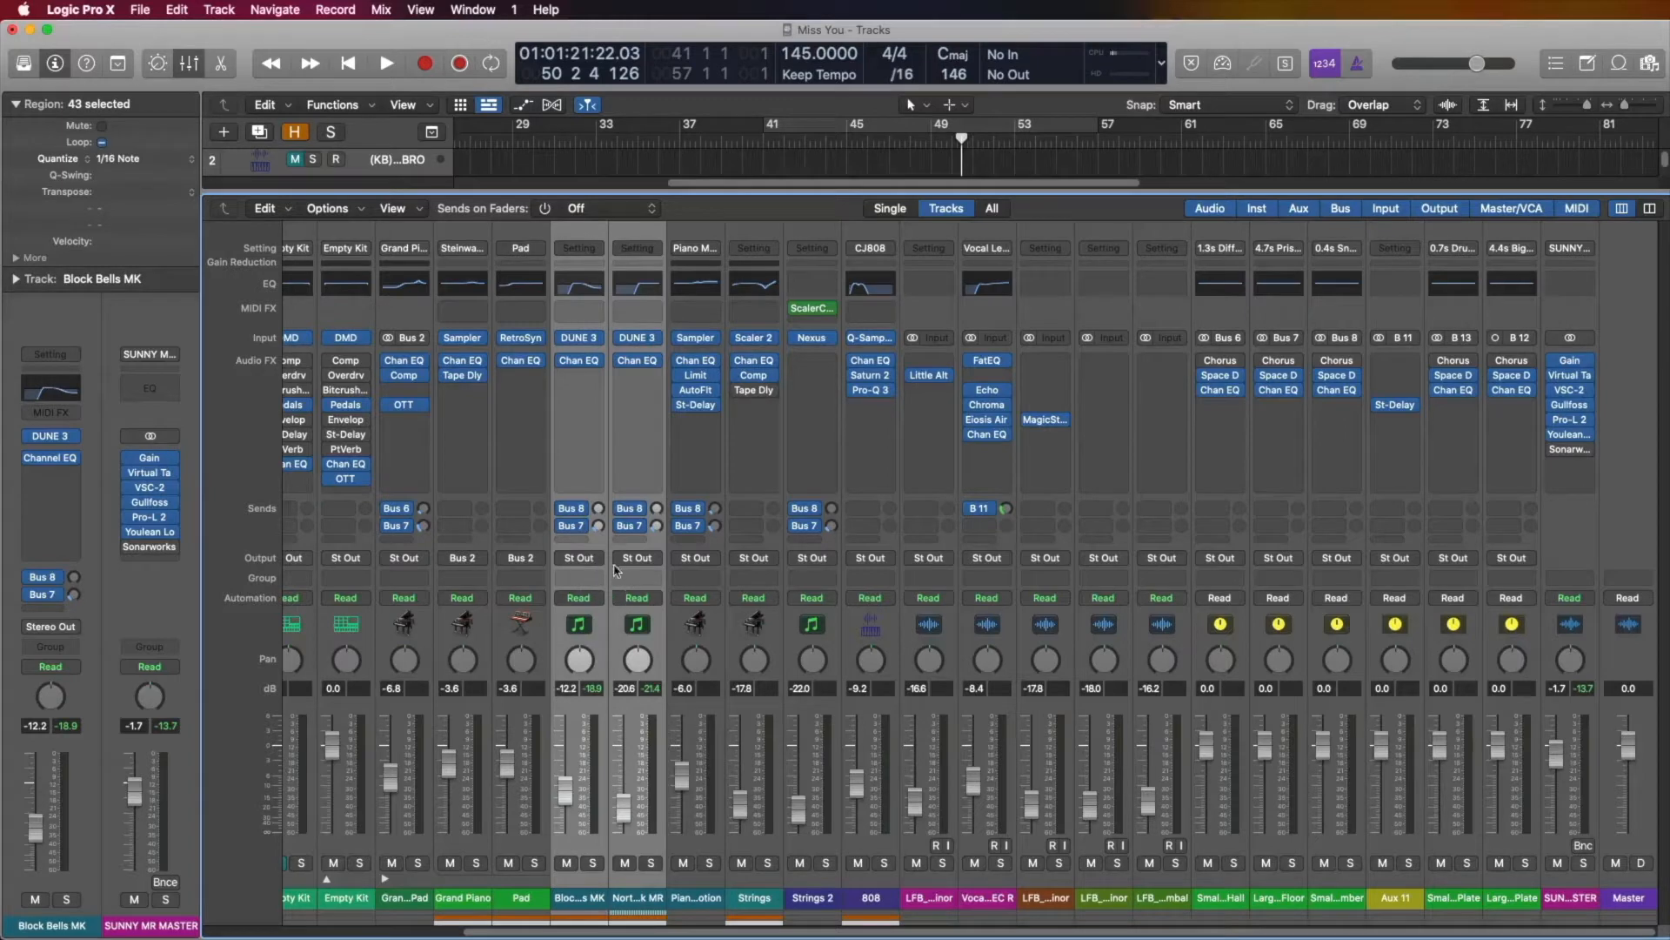
mouse_move(1187, 496)
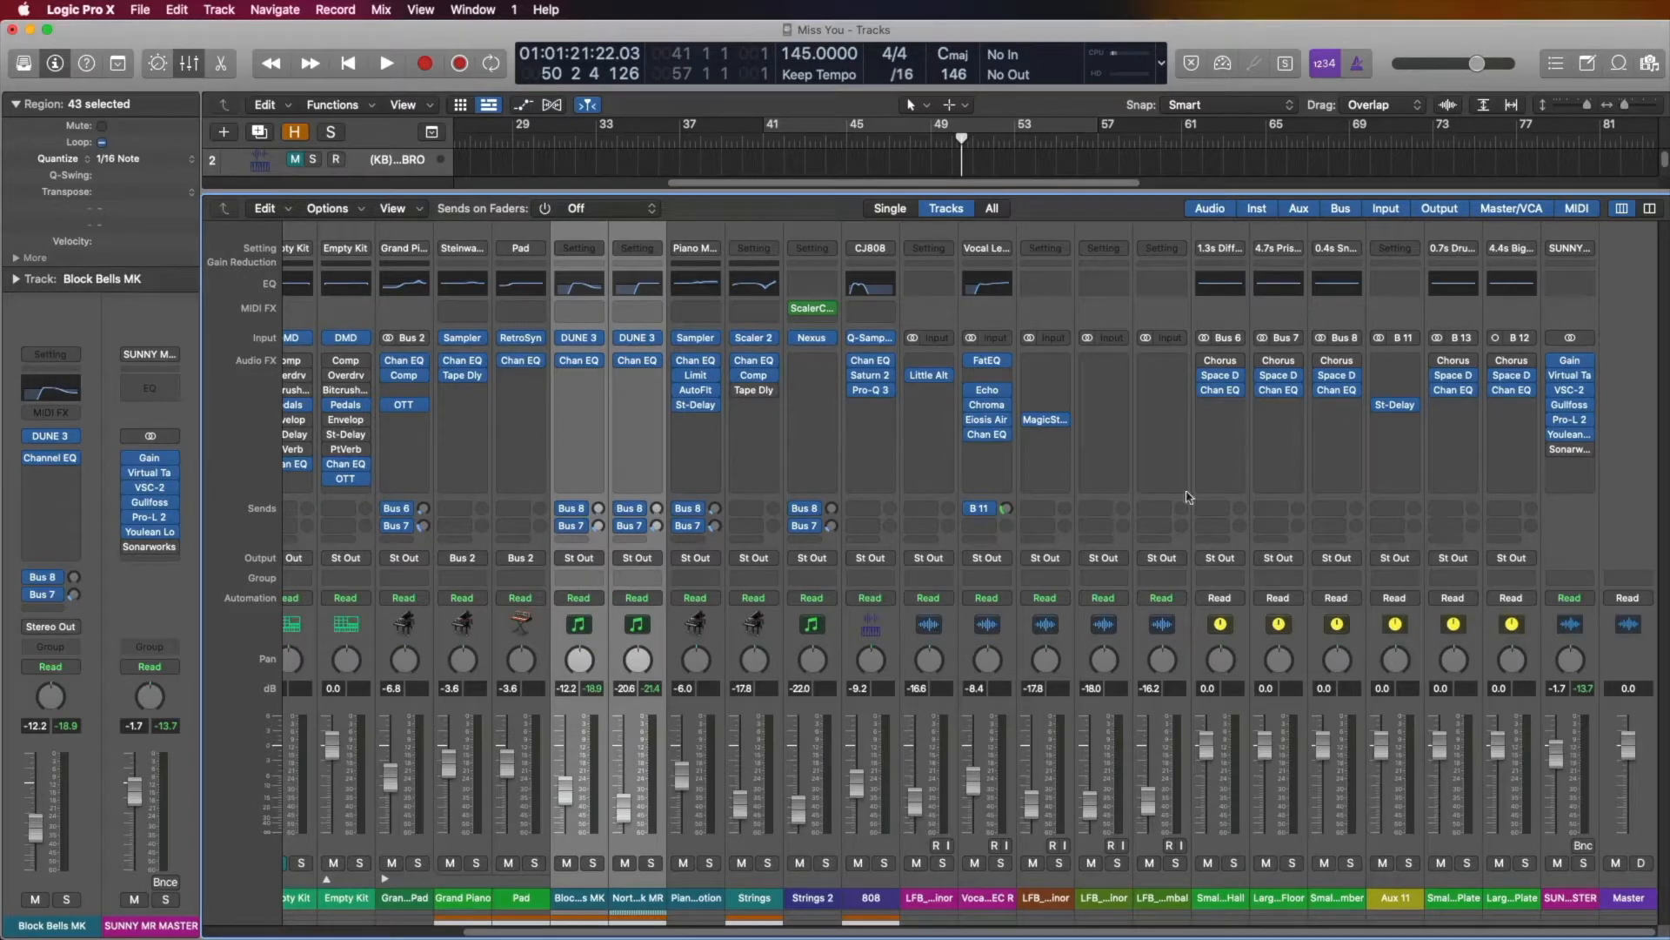
mouse_move(651, 565)
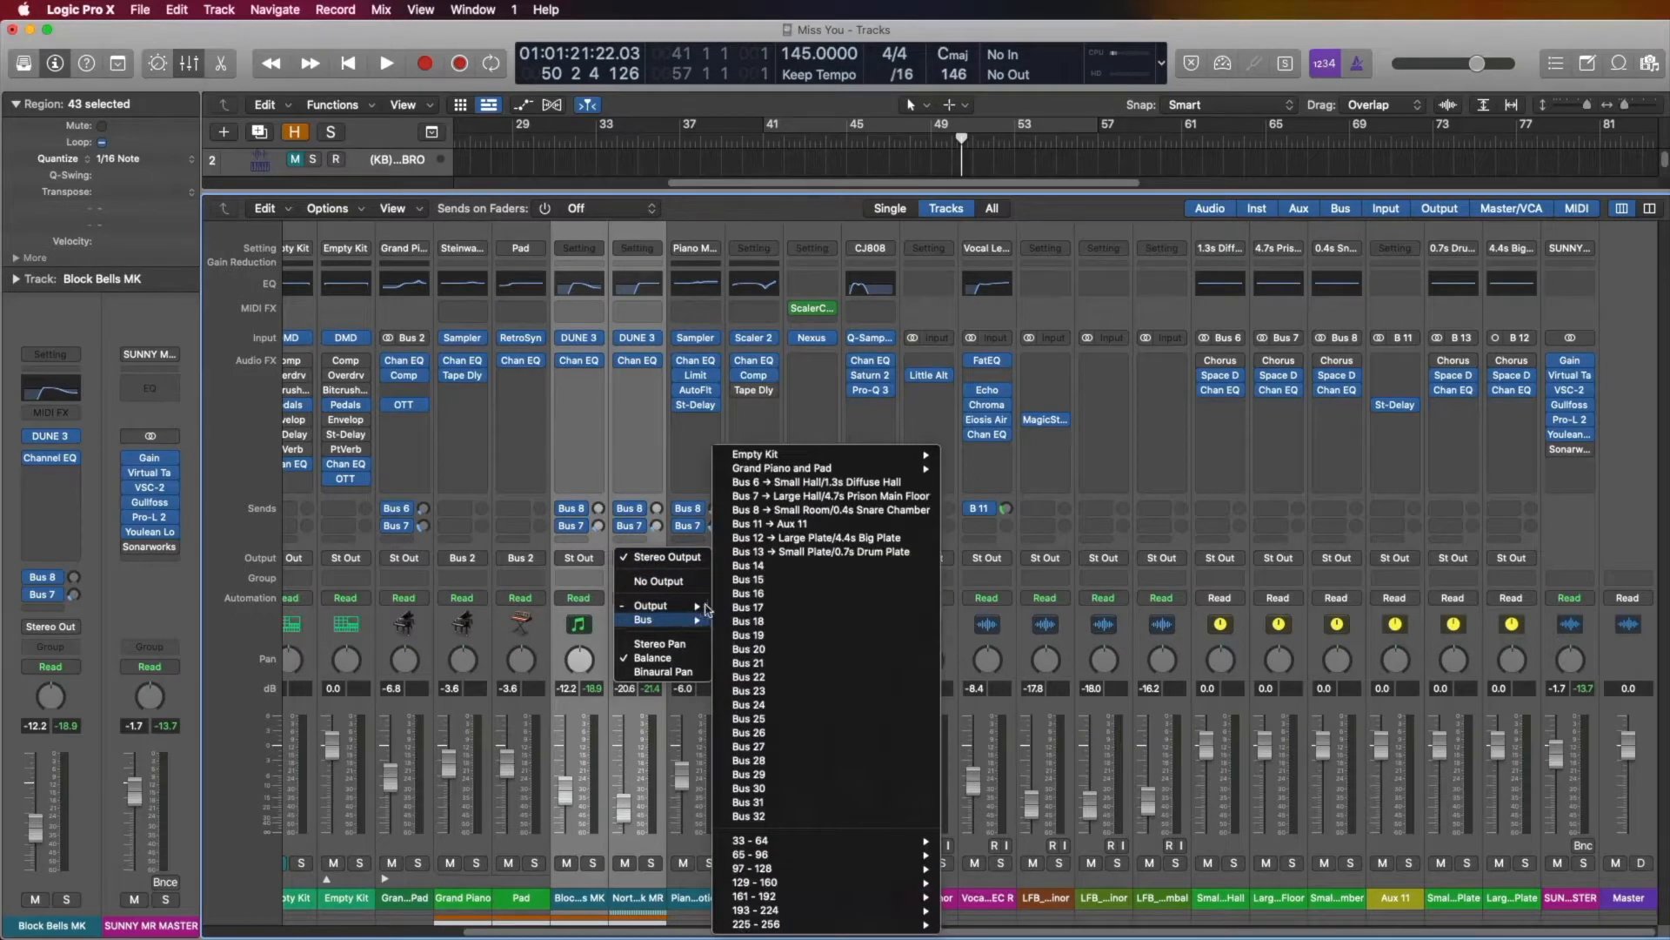
mouse_move(783, 566)
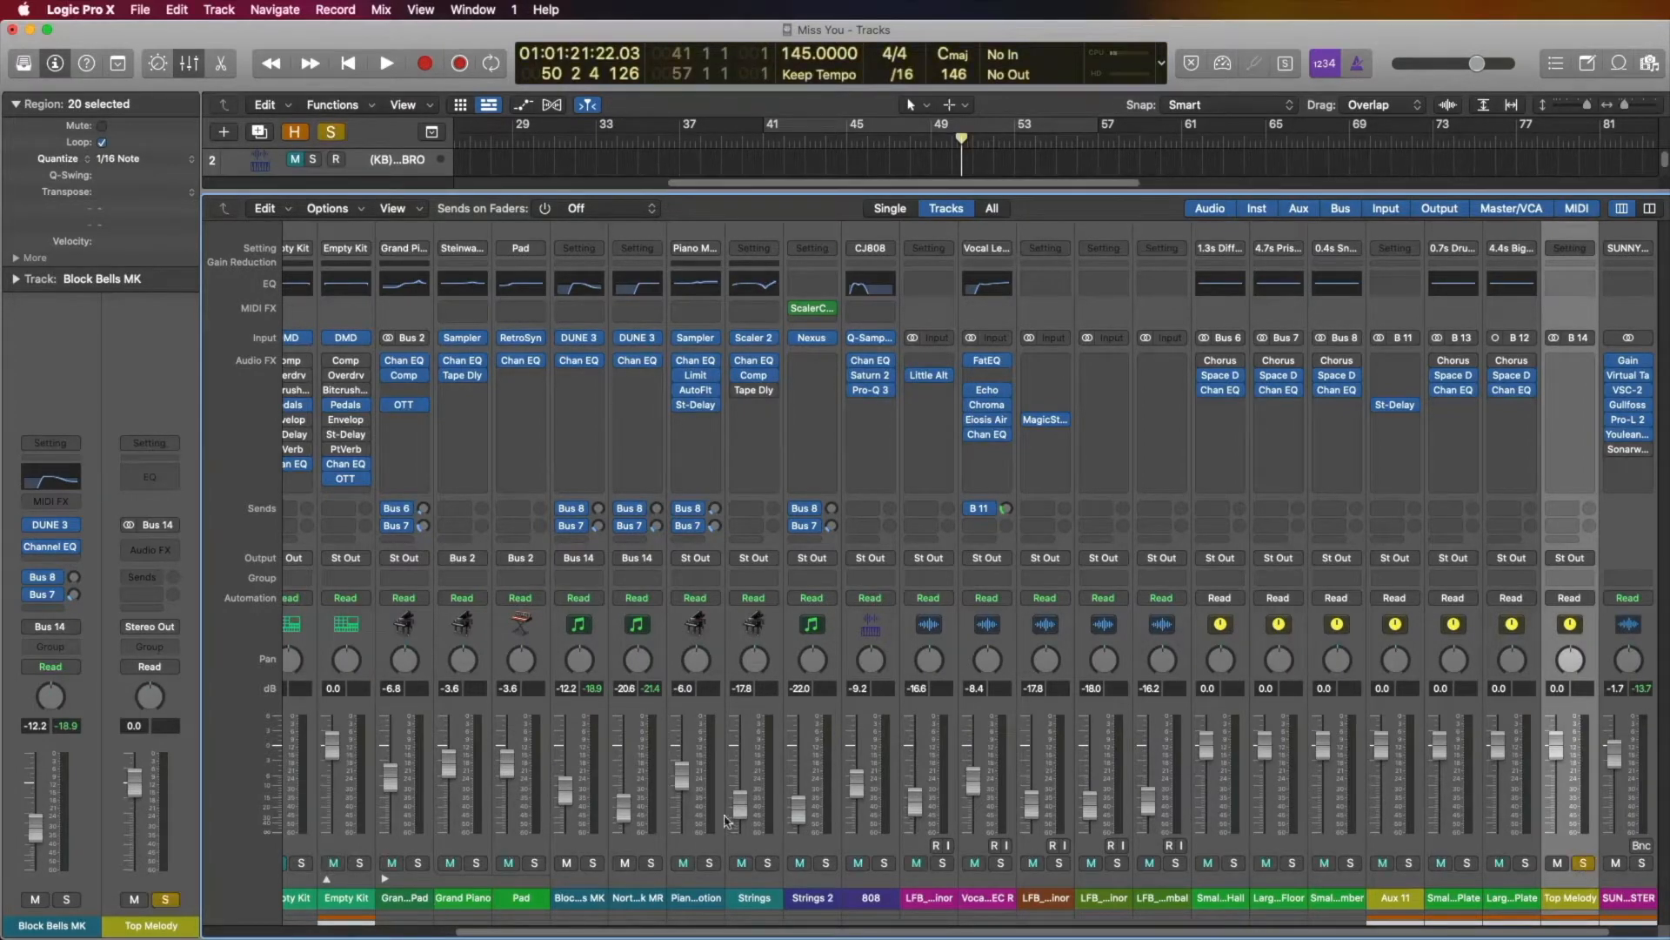
Step: Give Top Melody a Channel EQ with highs cut to −8.8 dB at 3020 Hz
click(385, 63)
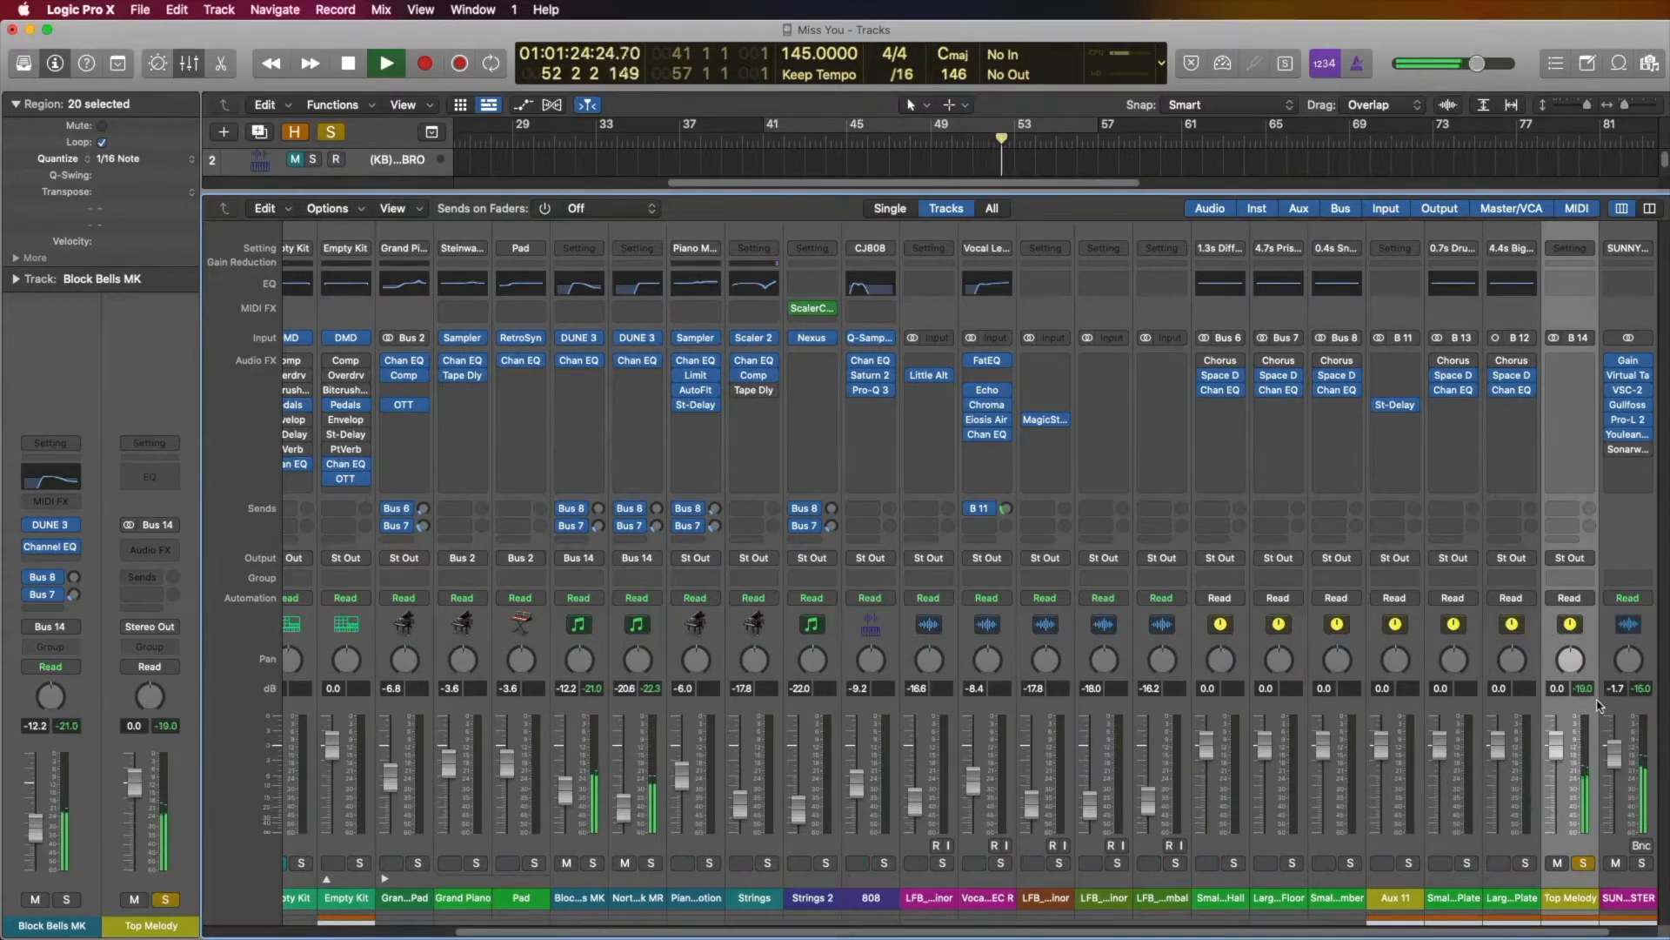
click(385, 62)
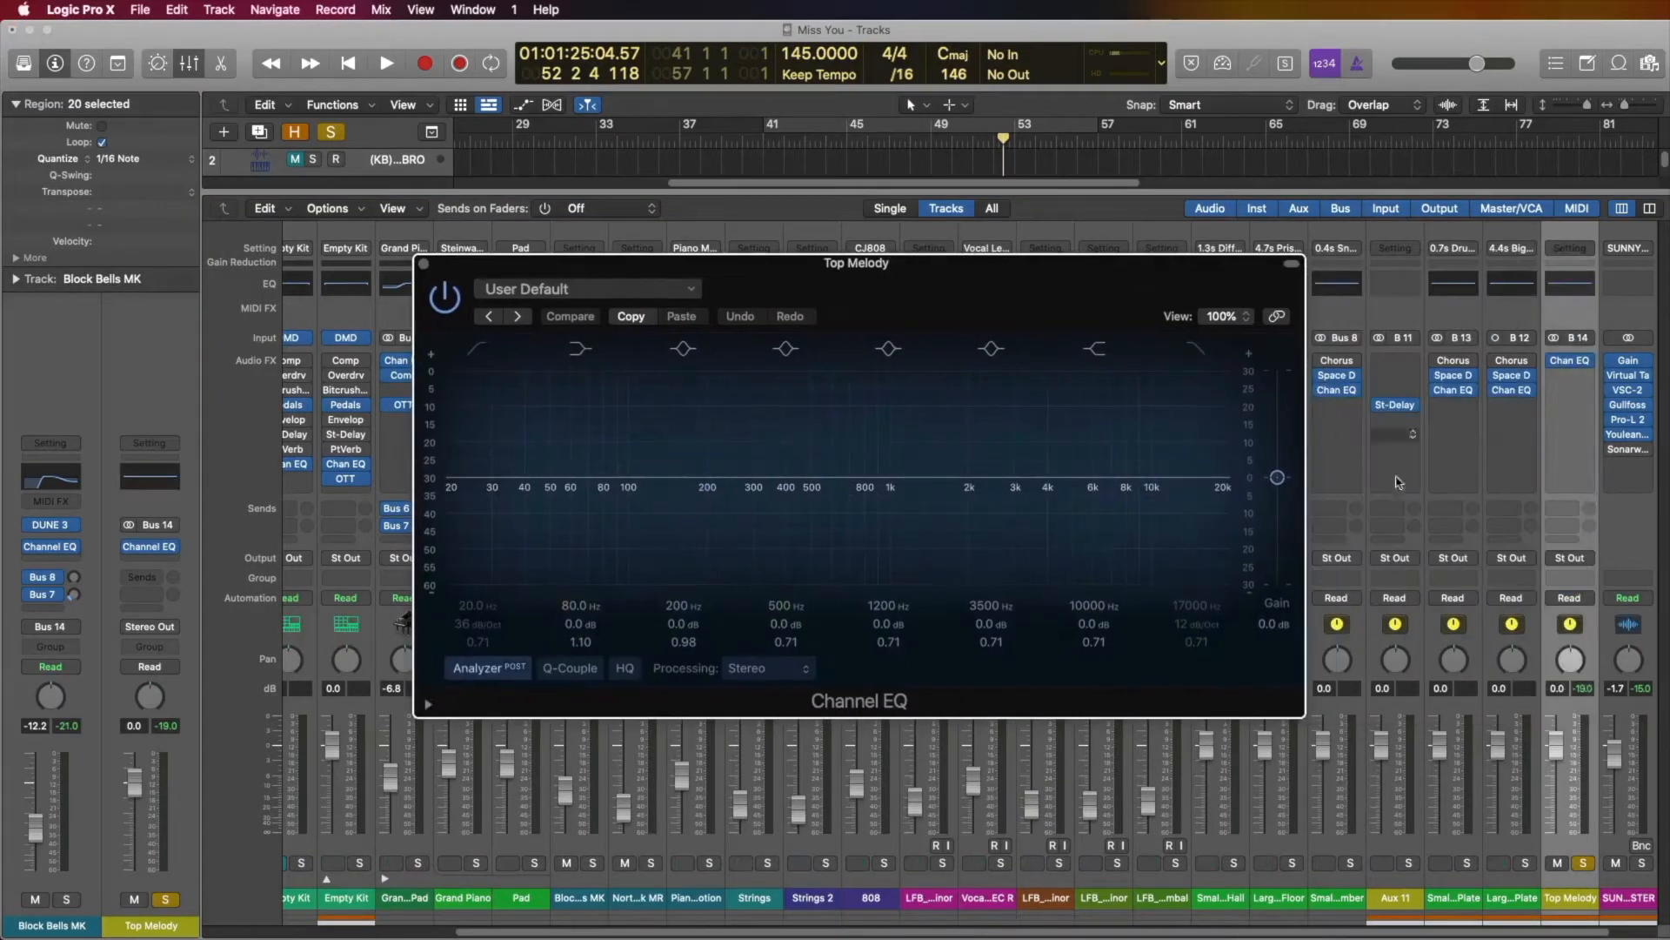
click(1149, 476)
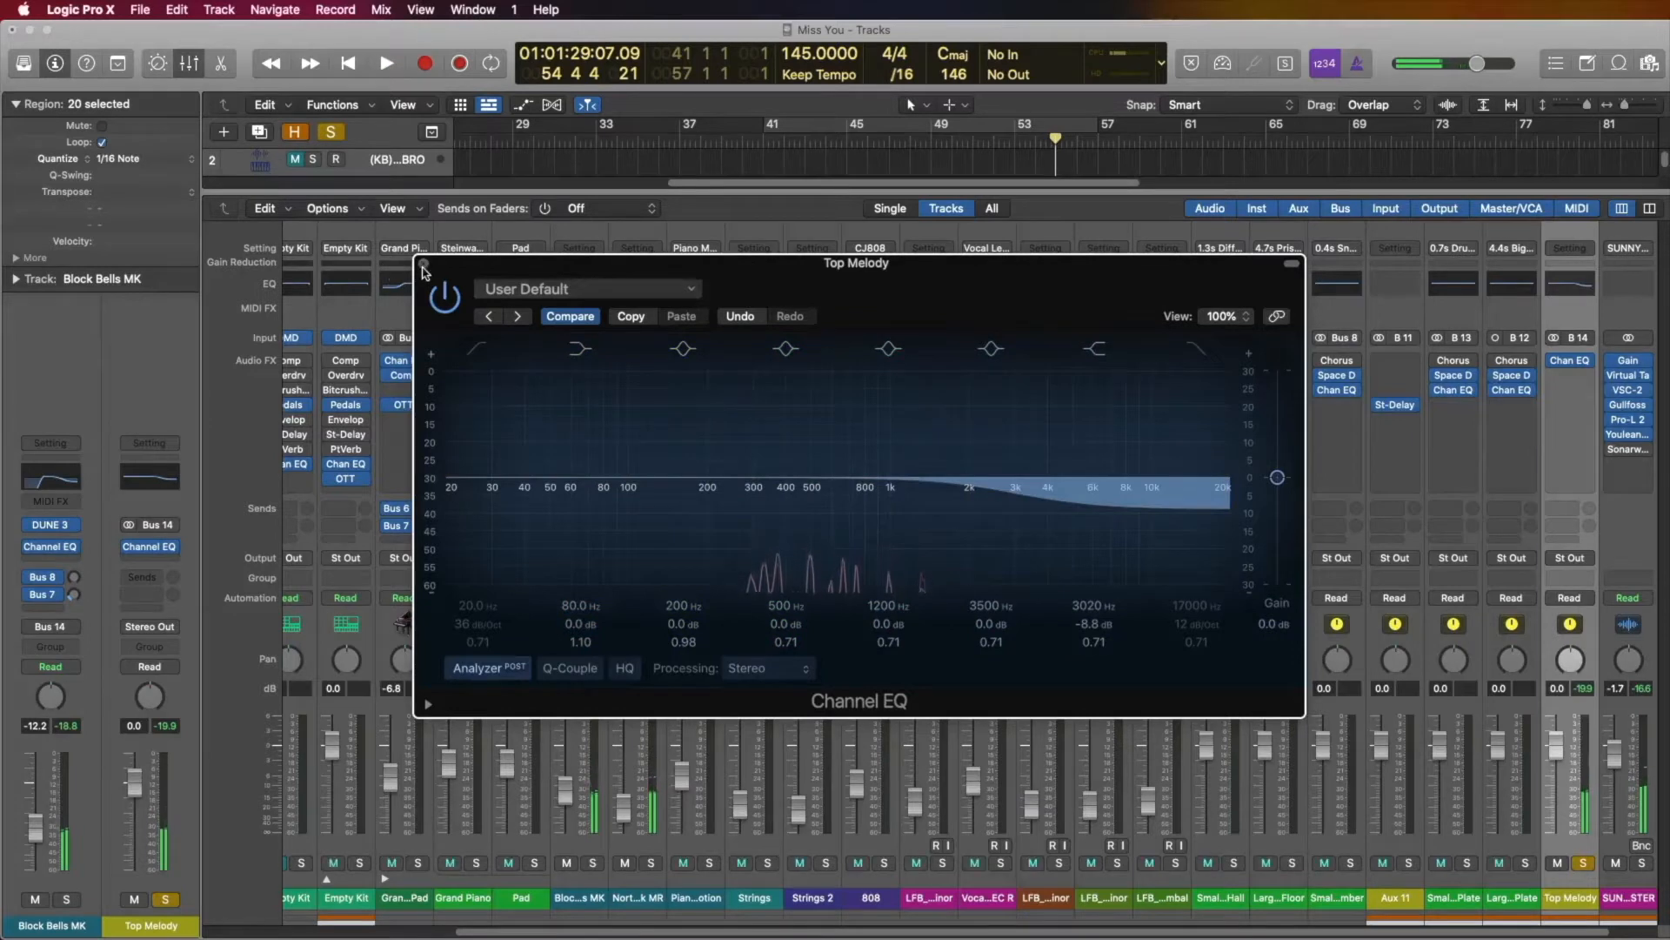
click(422, 264)
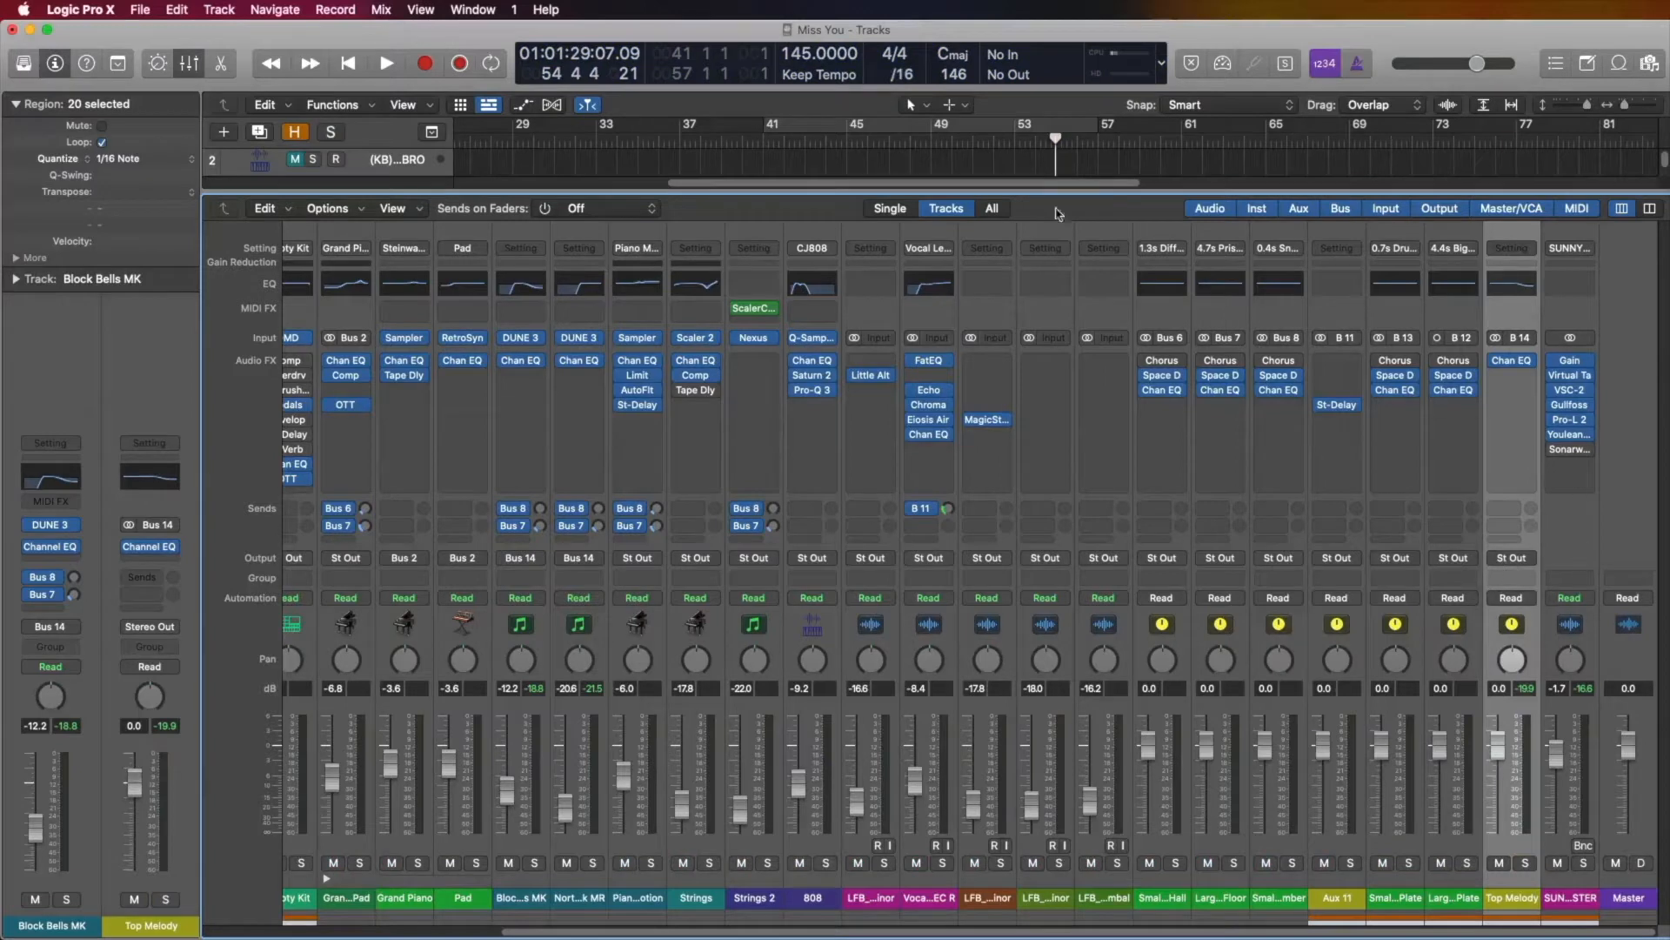
Step: Select the Vocal Lead EC R strip and add another vocal strip to the selection
click(386, 63)
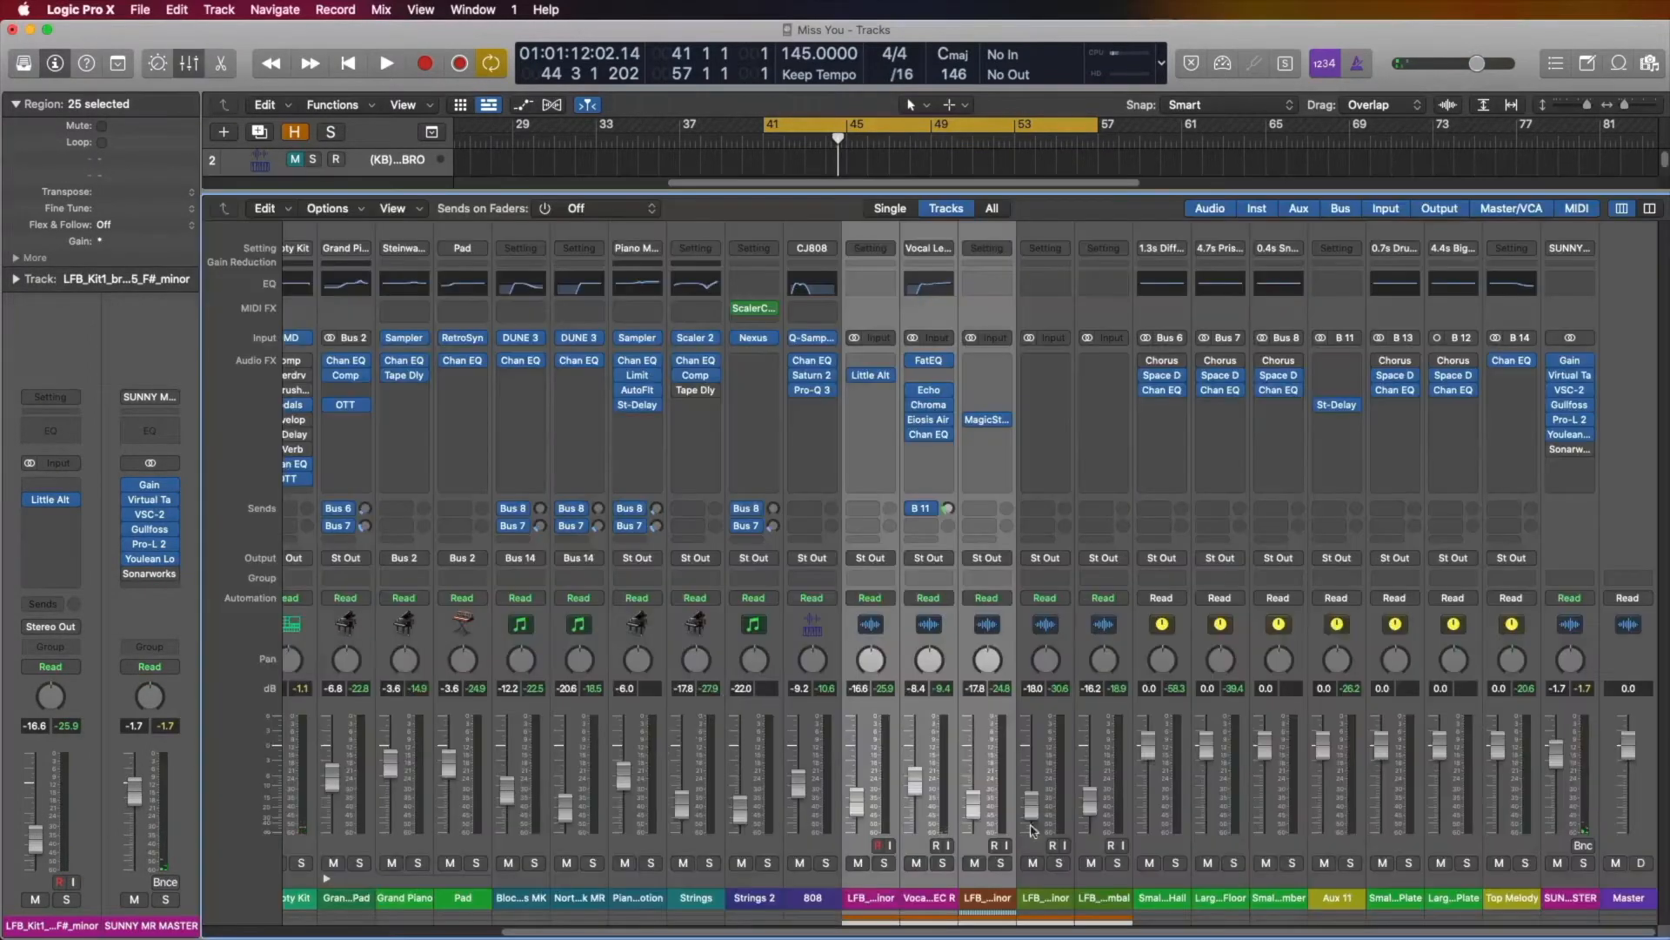
mouse_move(988, 561)
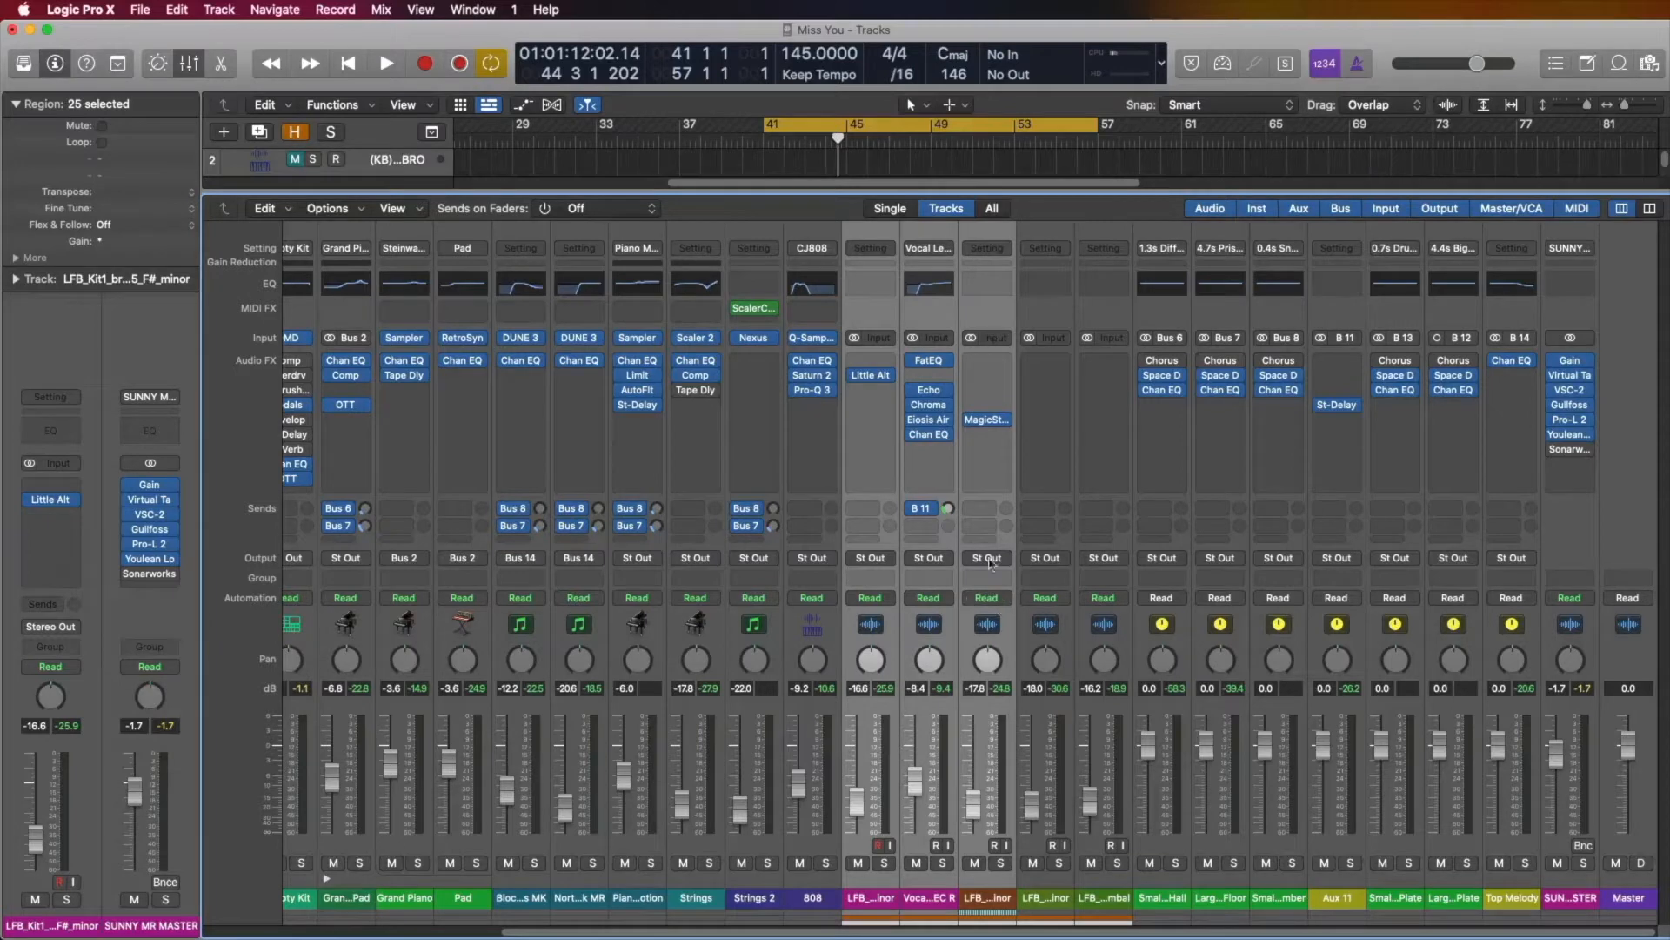
click(984, 557)
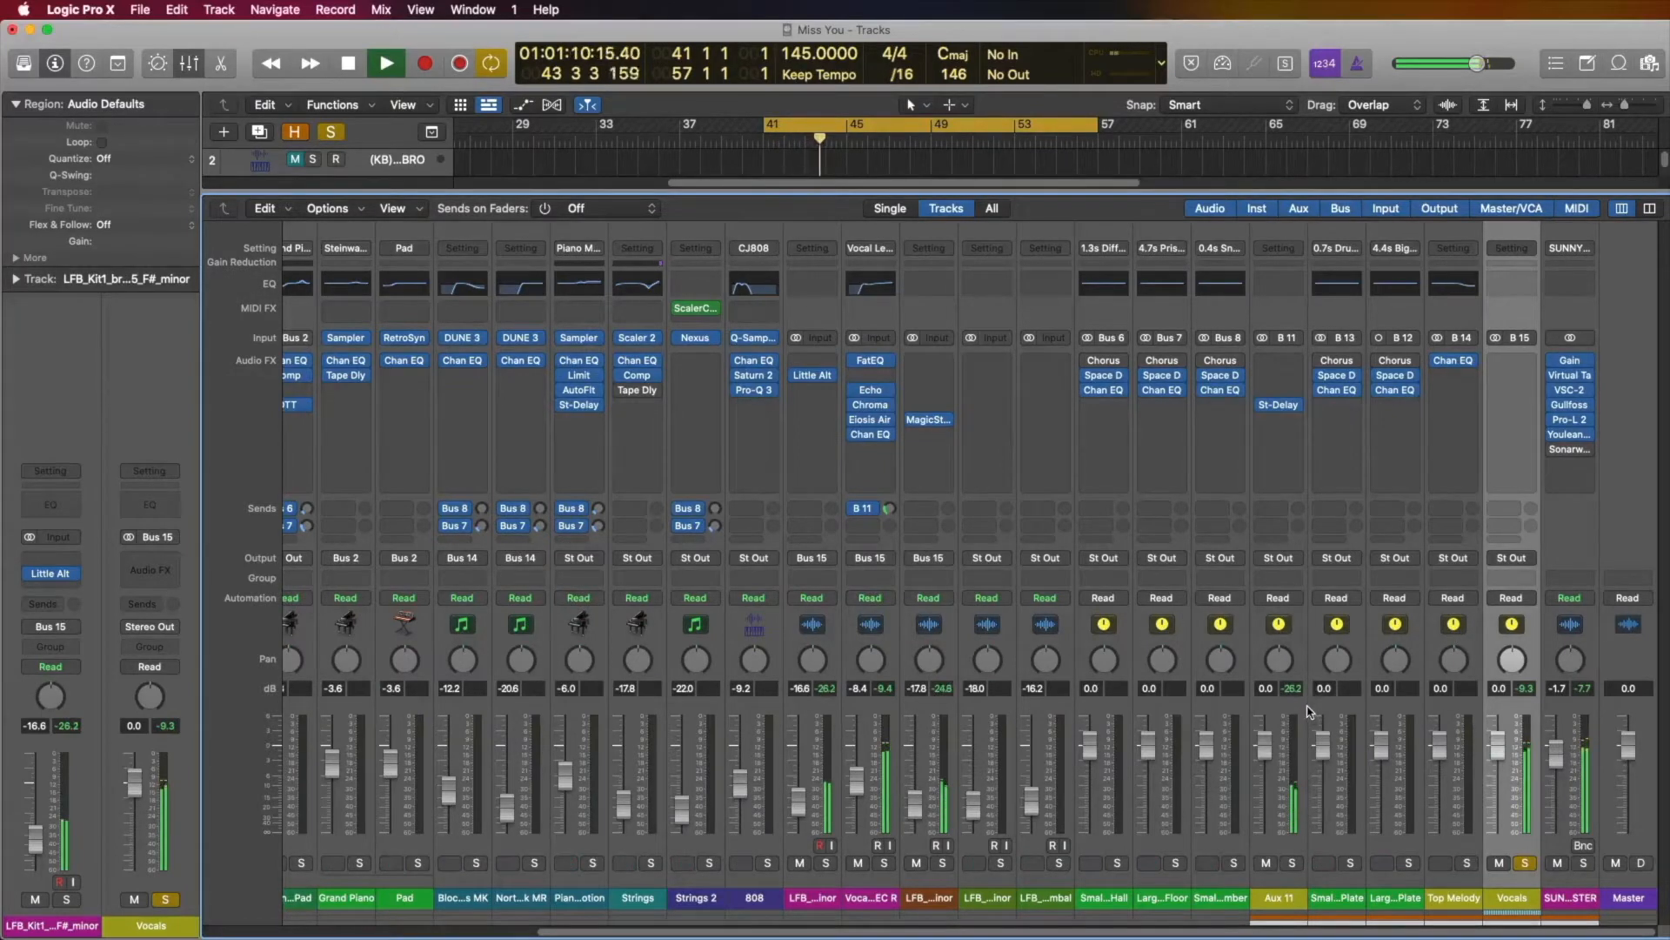
Step: Add a bus 11 send on the Vocals aux and rename Aux 11 to Reverb
click(346, 63)
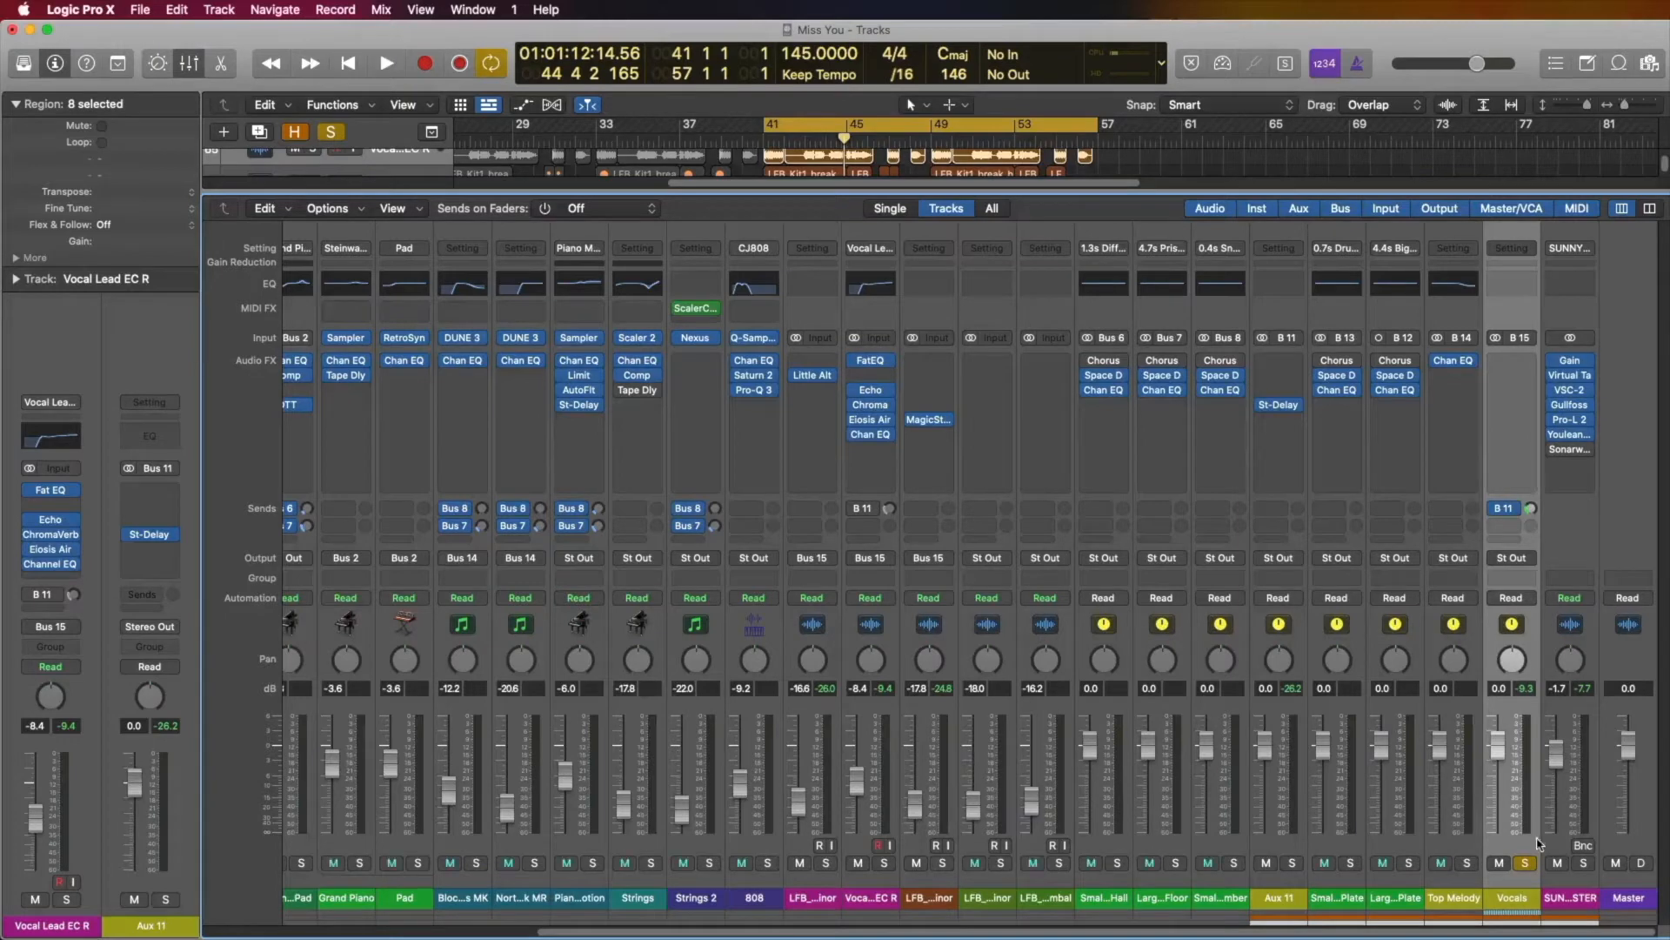
click(386, 63)
text(Reverb)
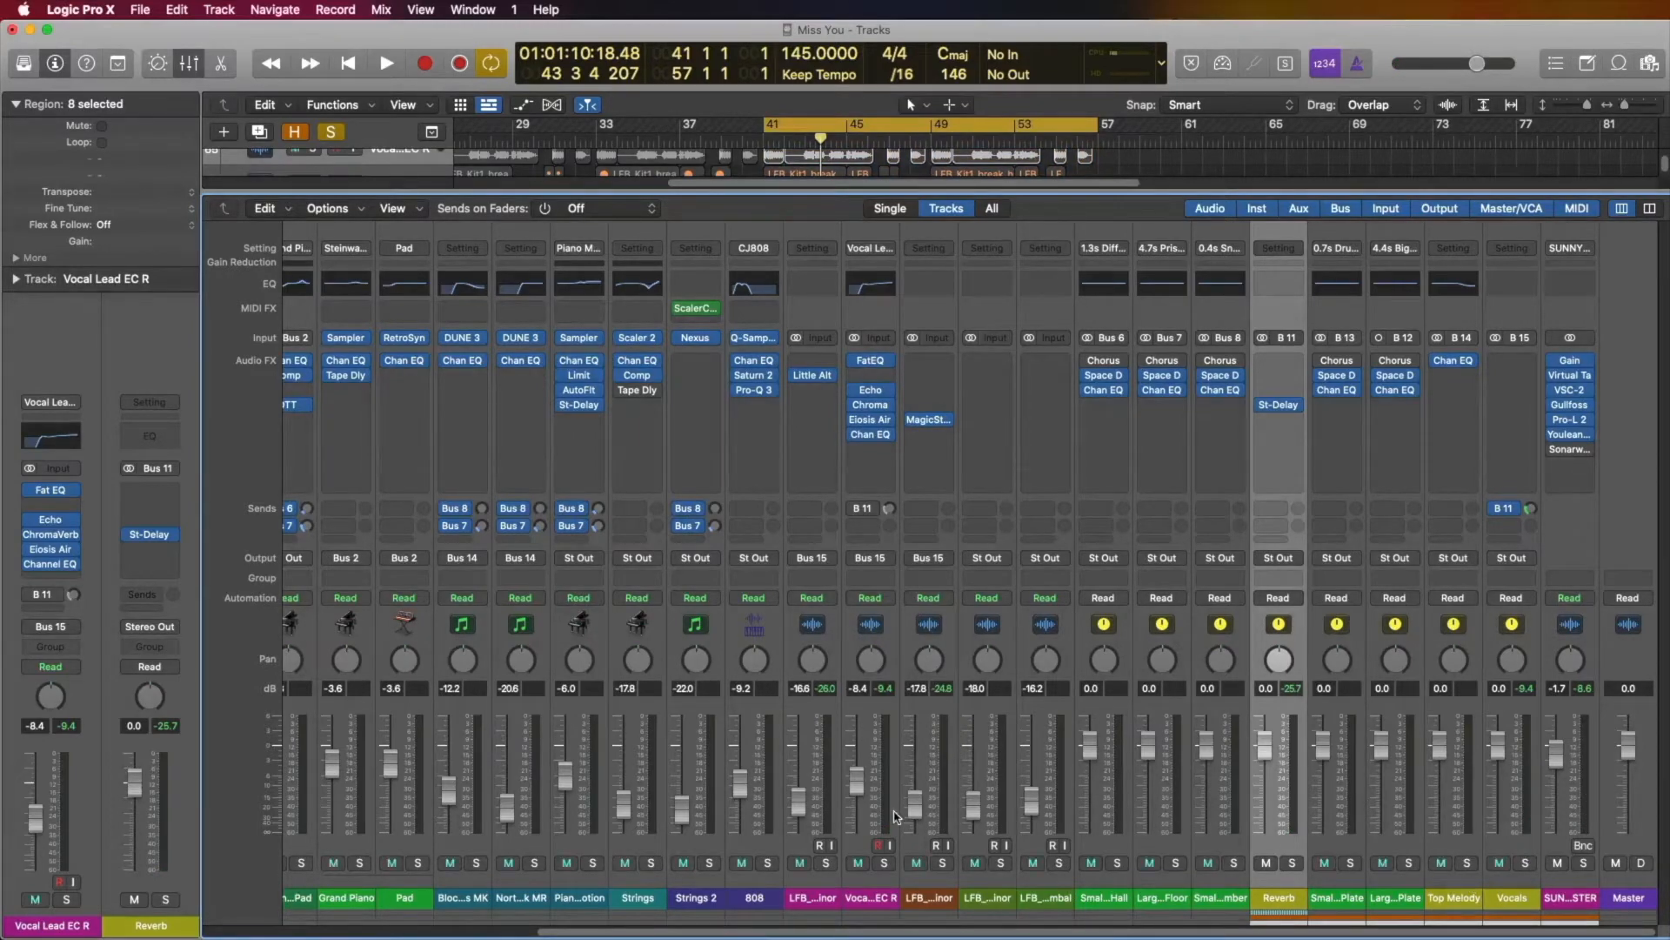
Step: Scroll the Mixer left and right across the aux strips
scroll(left, 3)
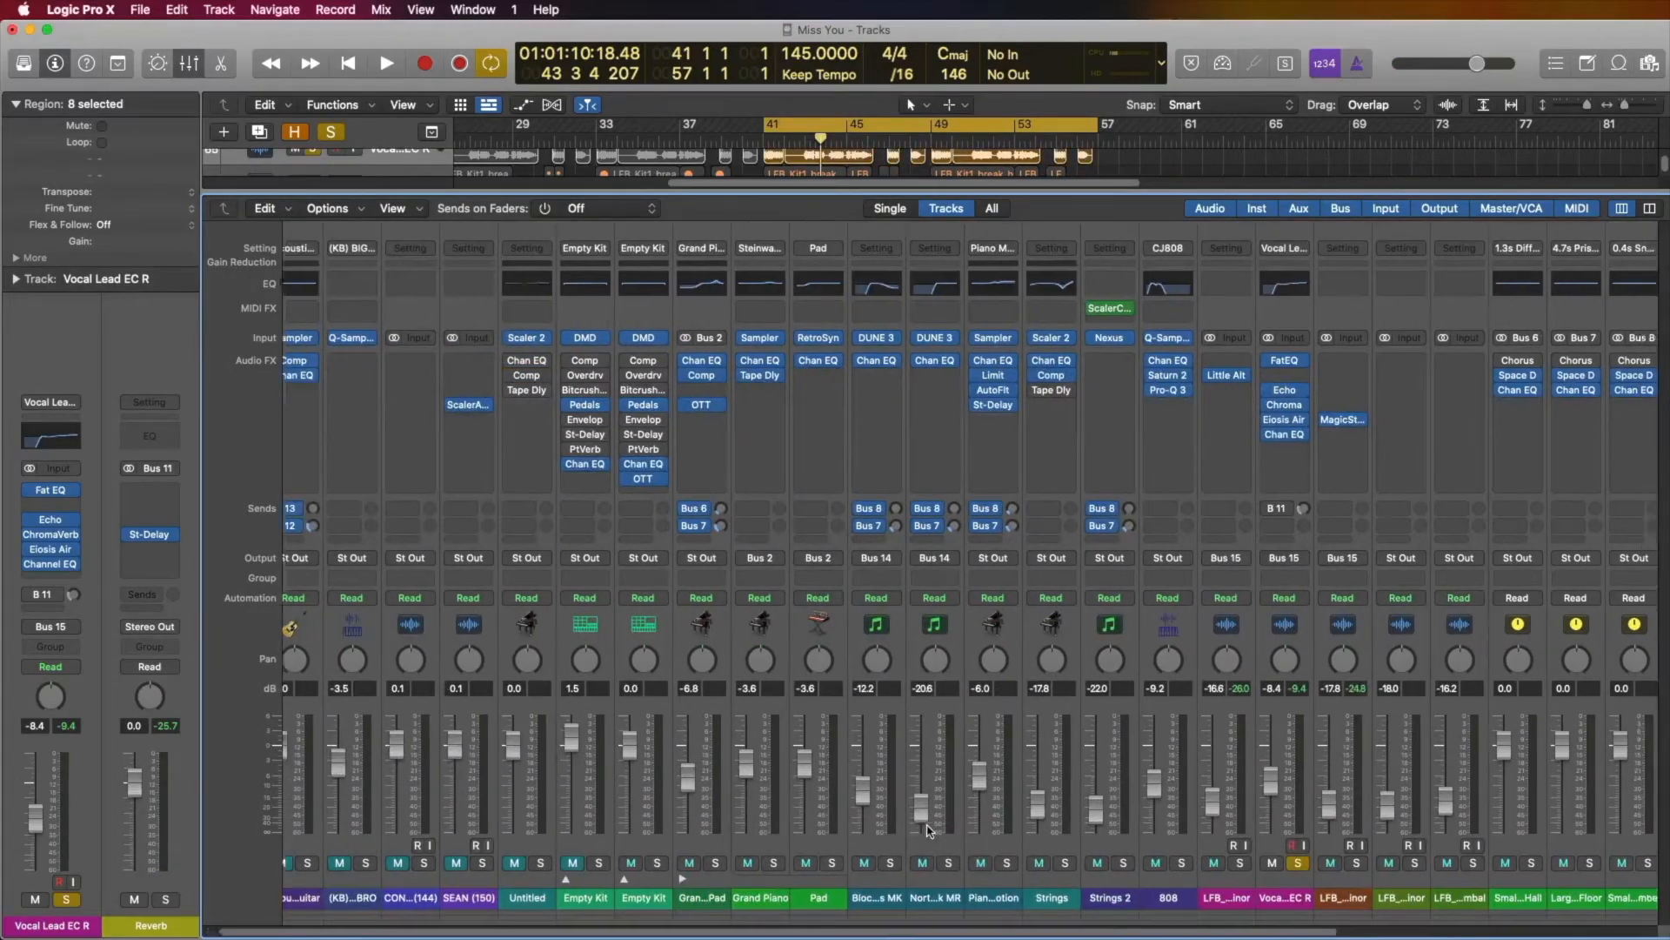
scroll(right, 3)
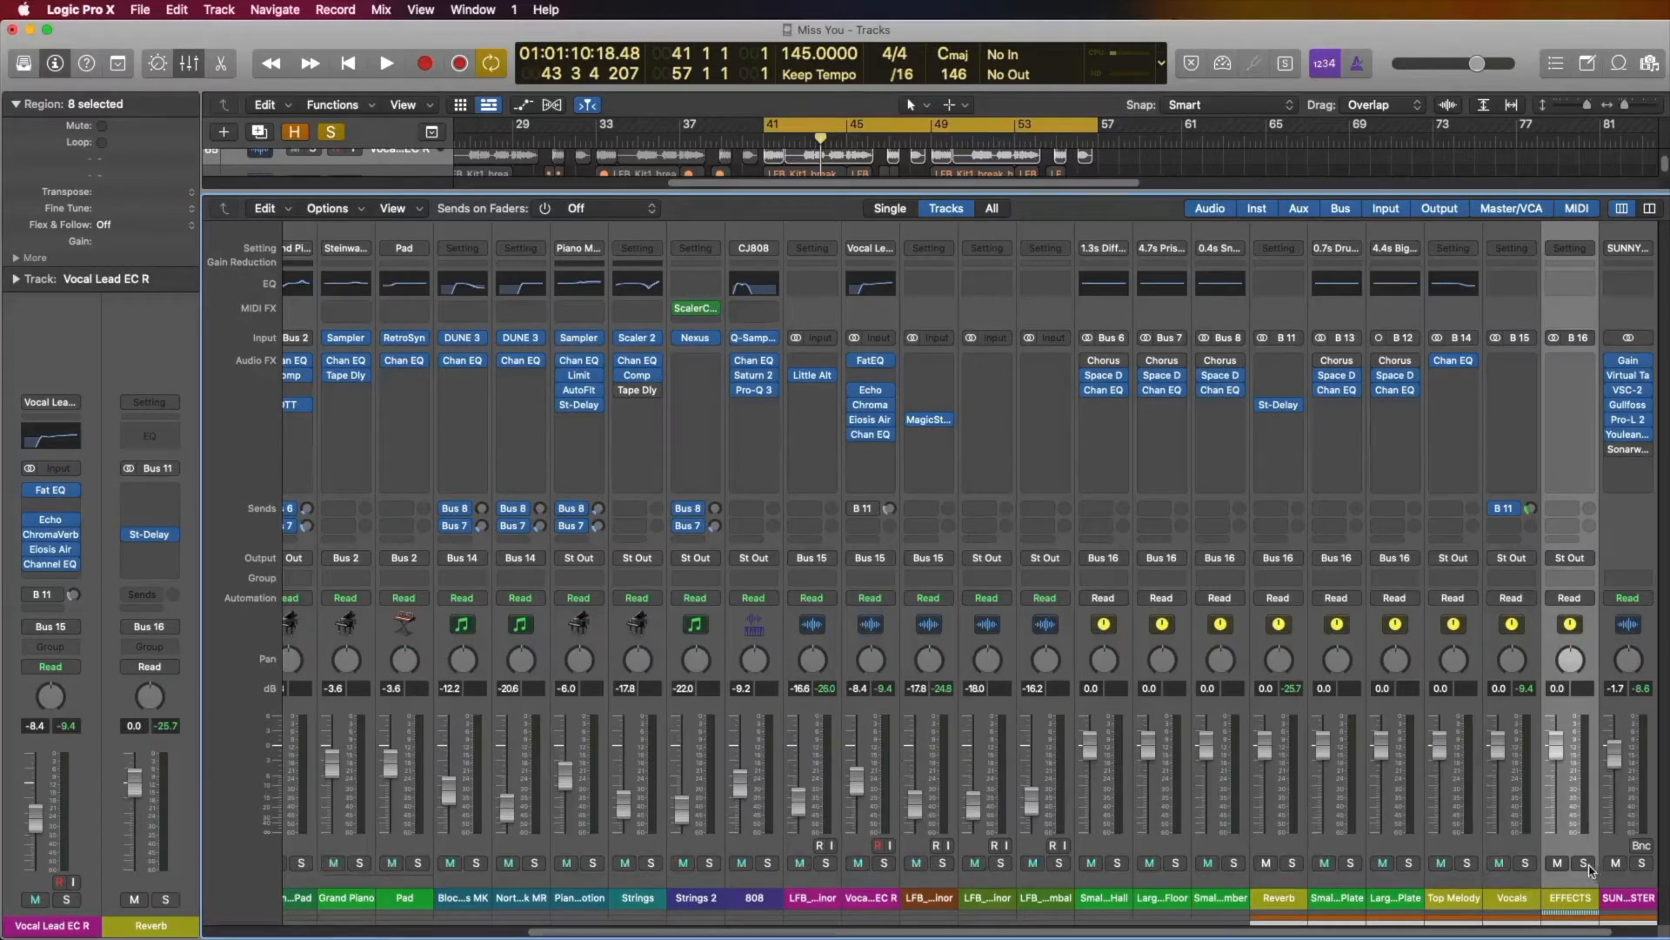
Step: While the loop plays, set the EFFECTS fader to −3.0 dB and Vocals to −2.8 dB
click(385, 62)
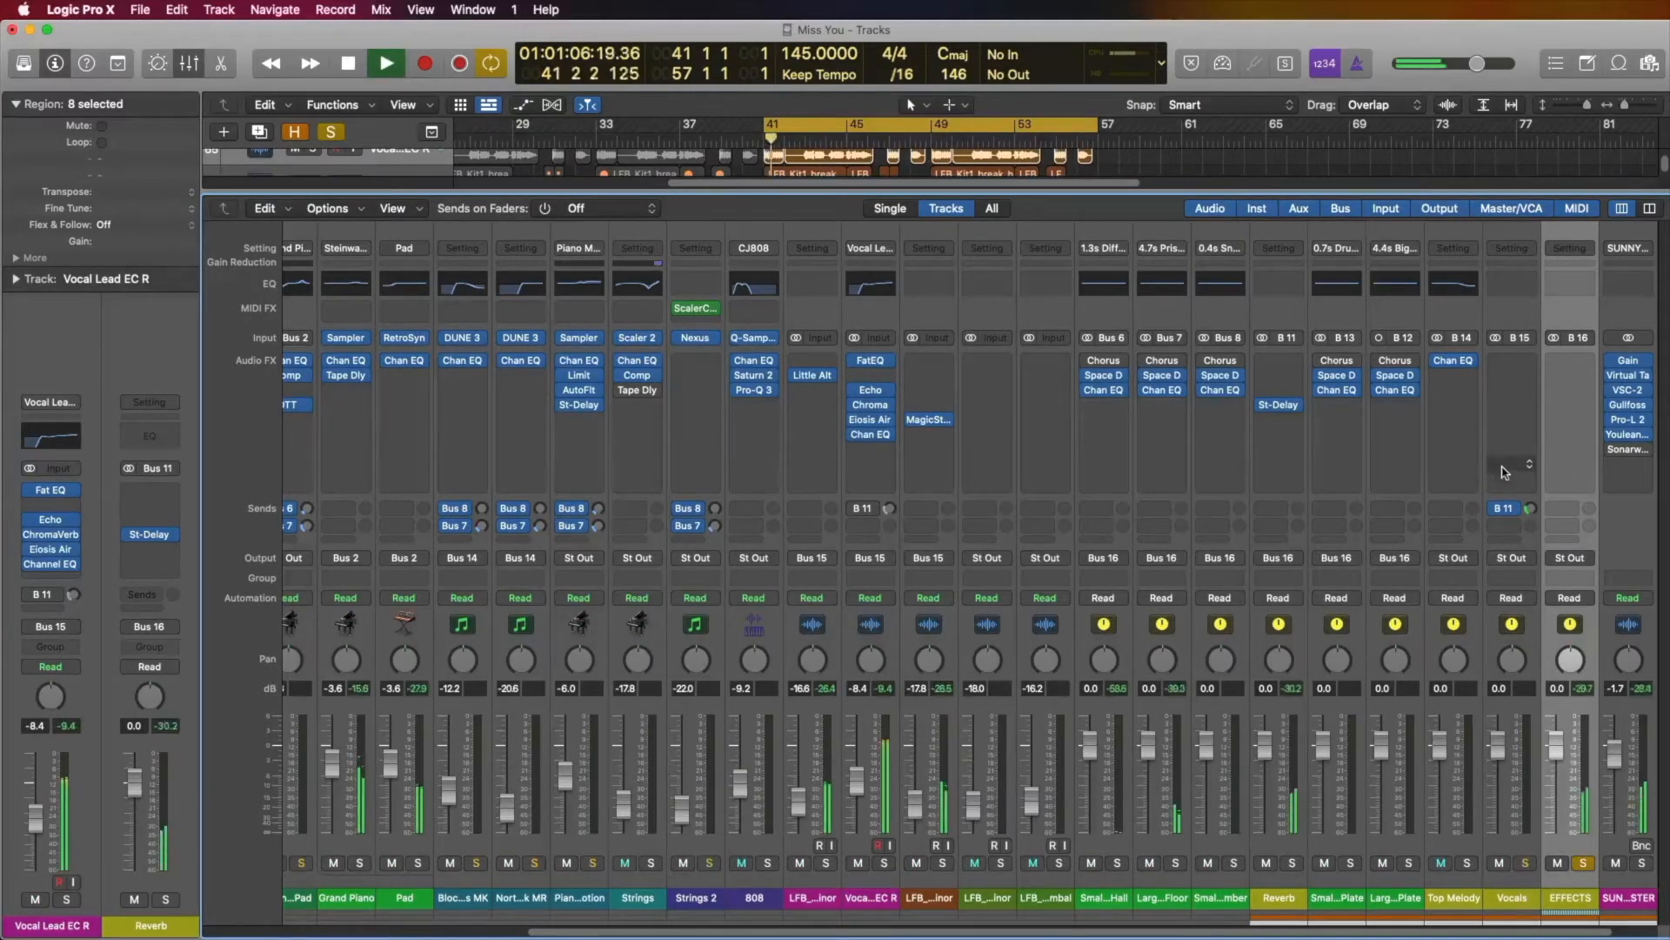
click(347, 64)
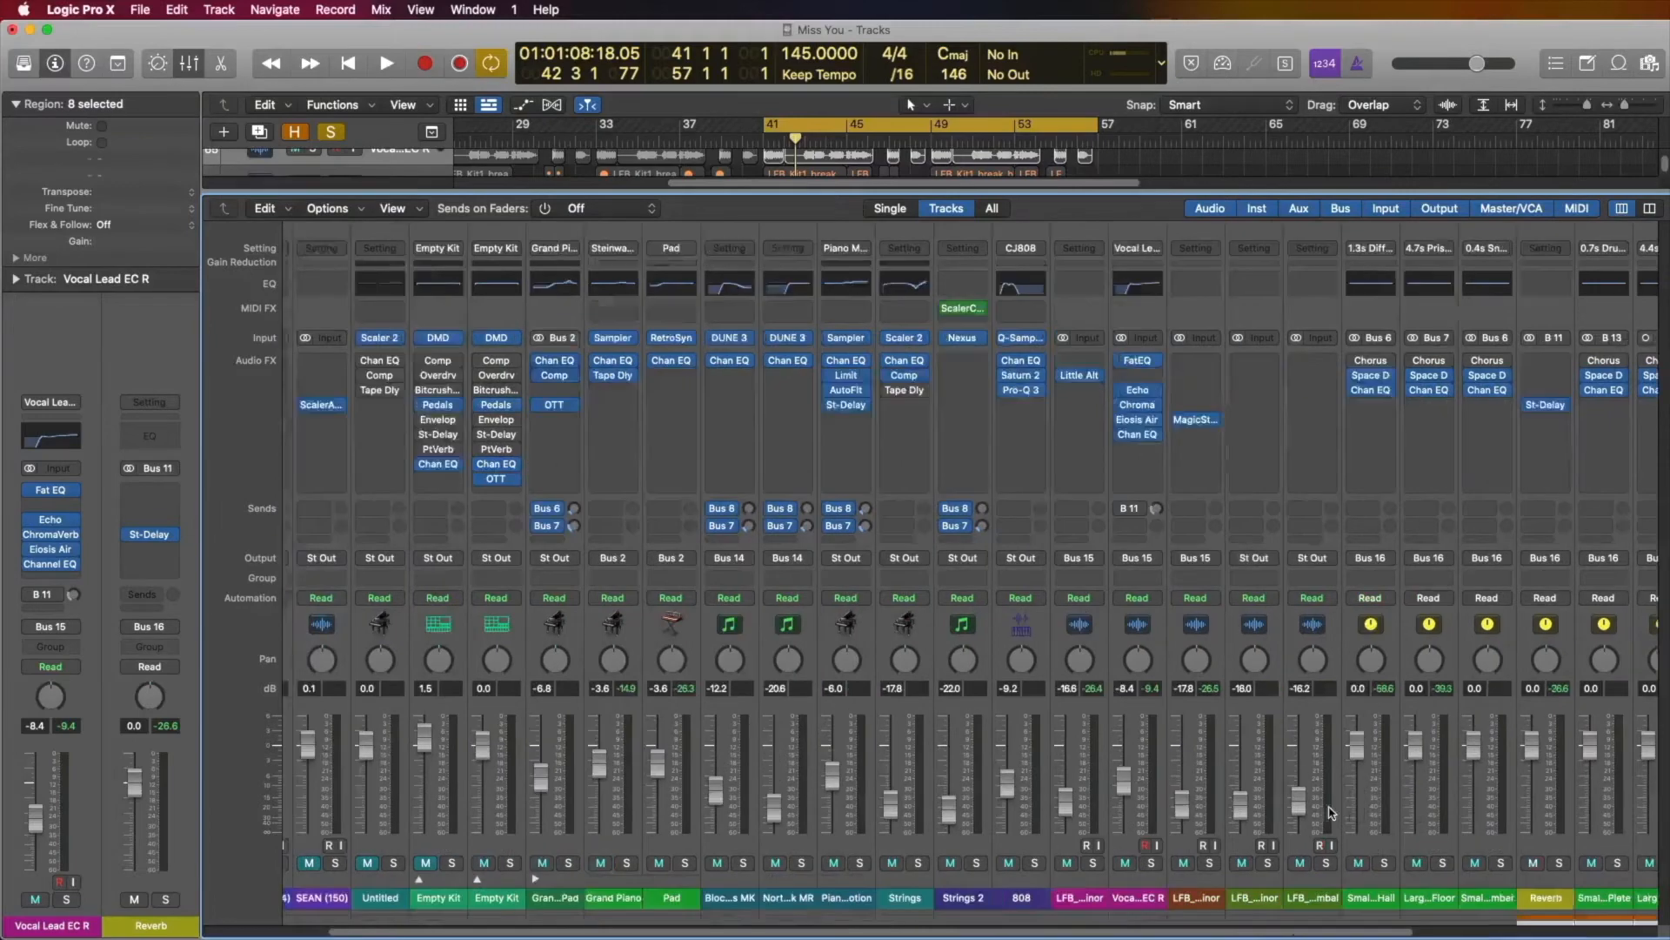
scroll(right, 3)
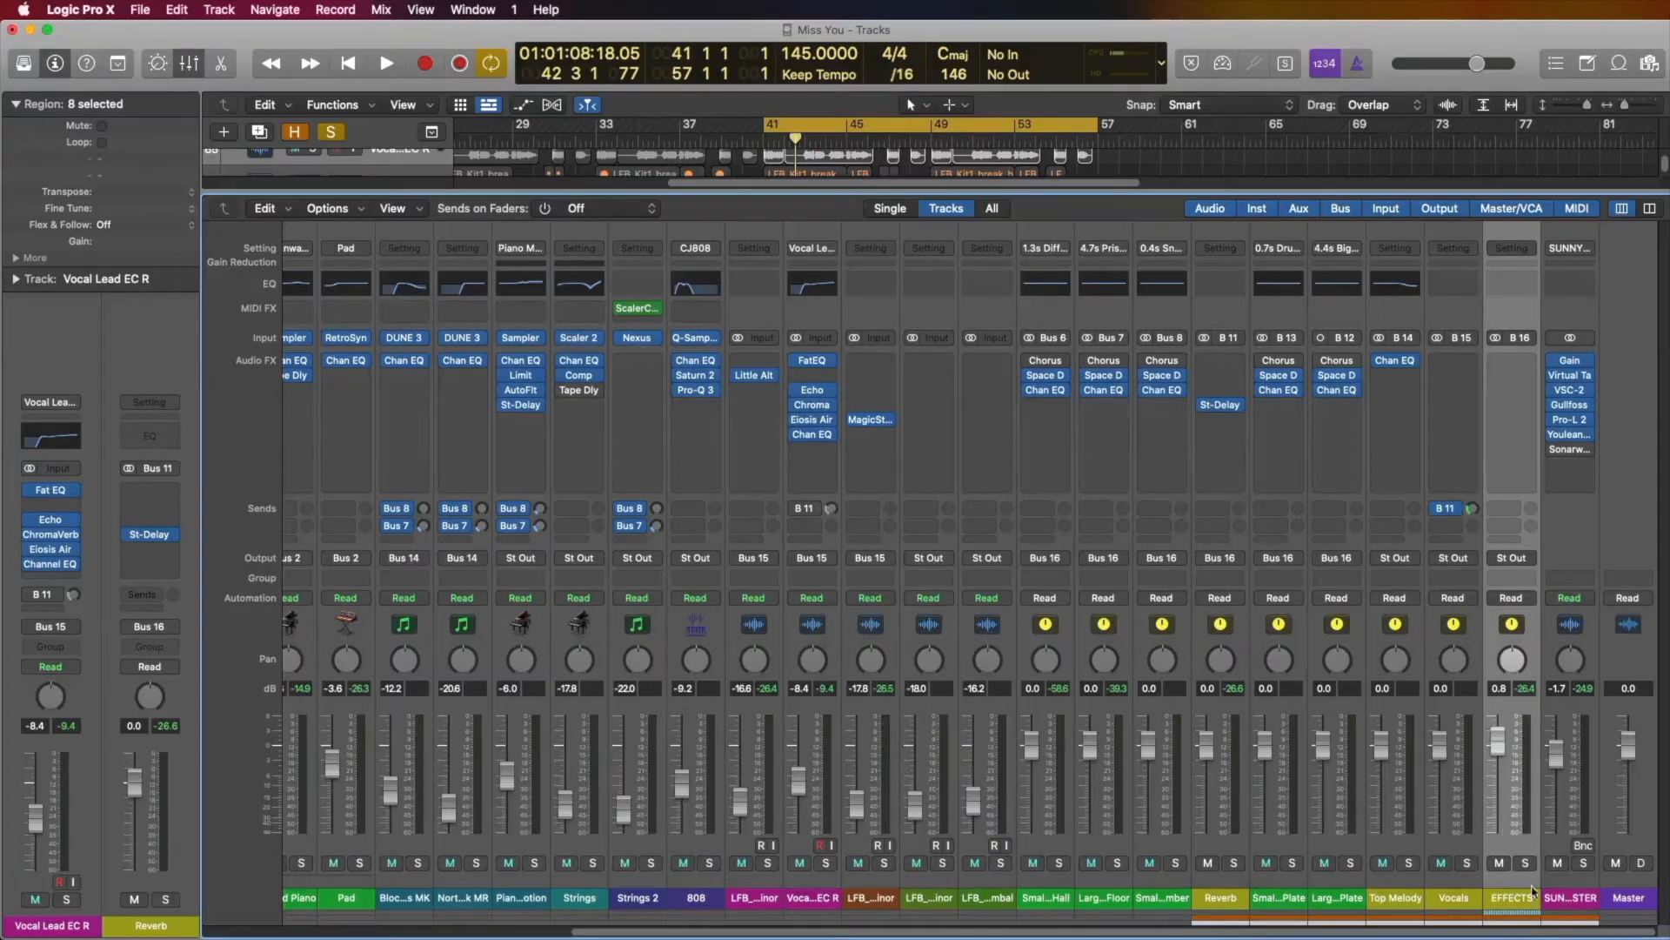
click(386, 63)
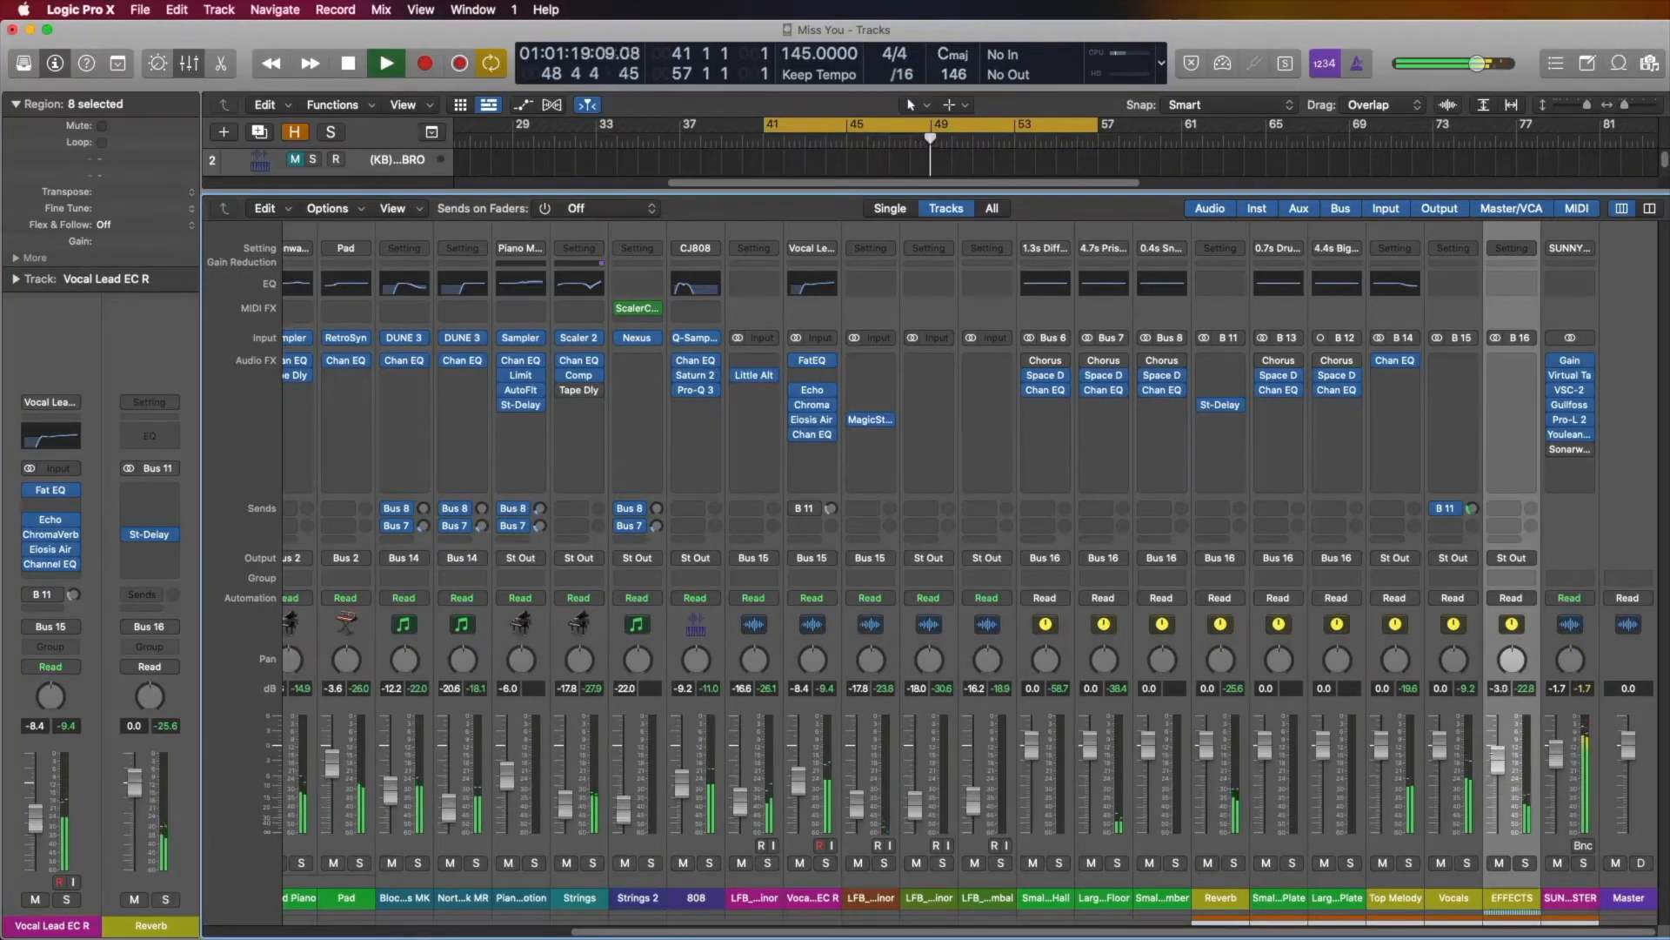
click(385, 63)
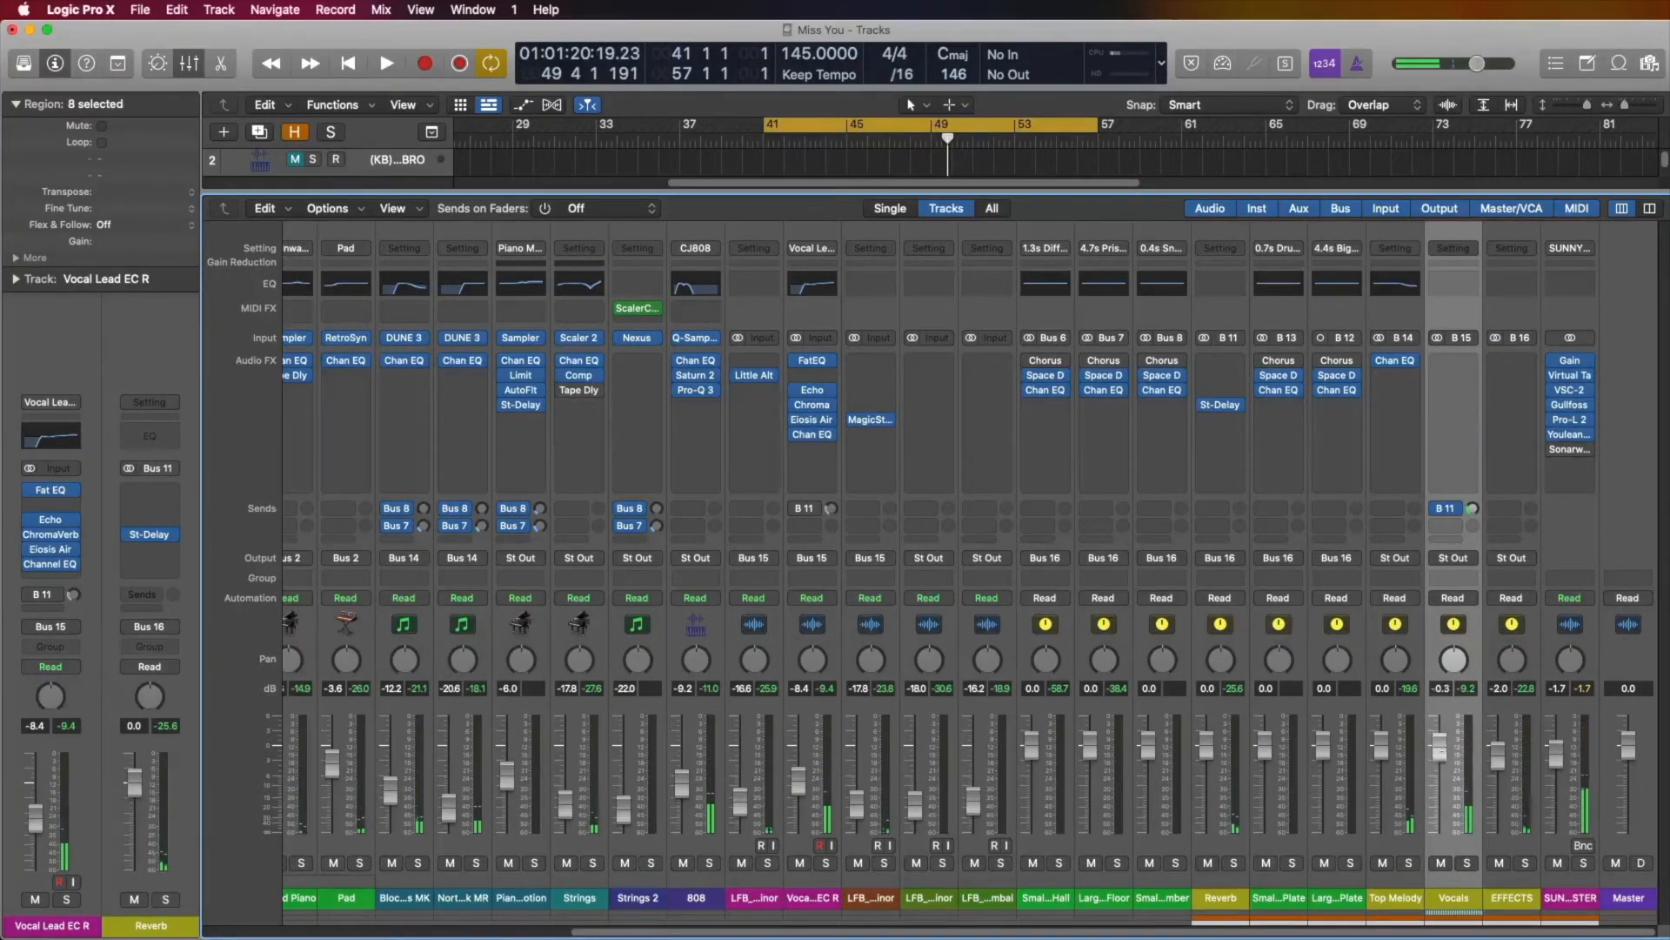
click(385, 63)
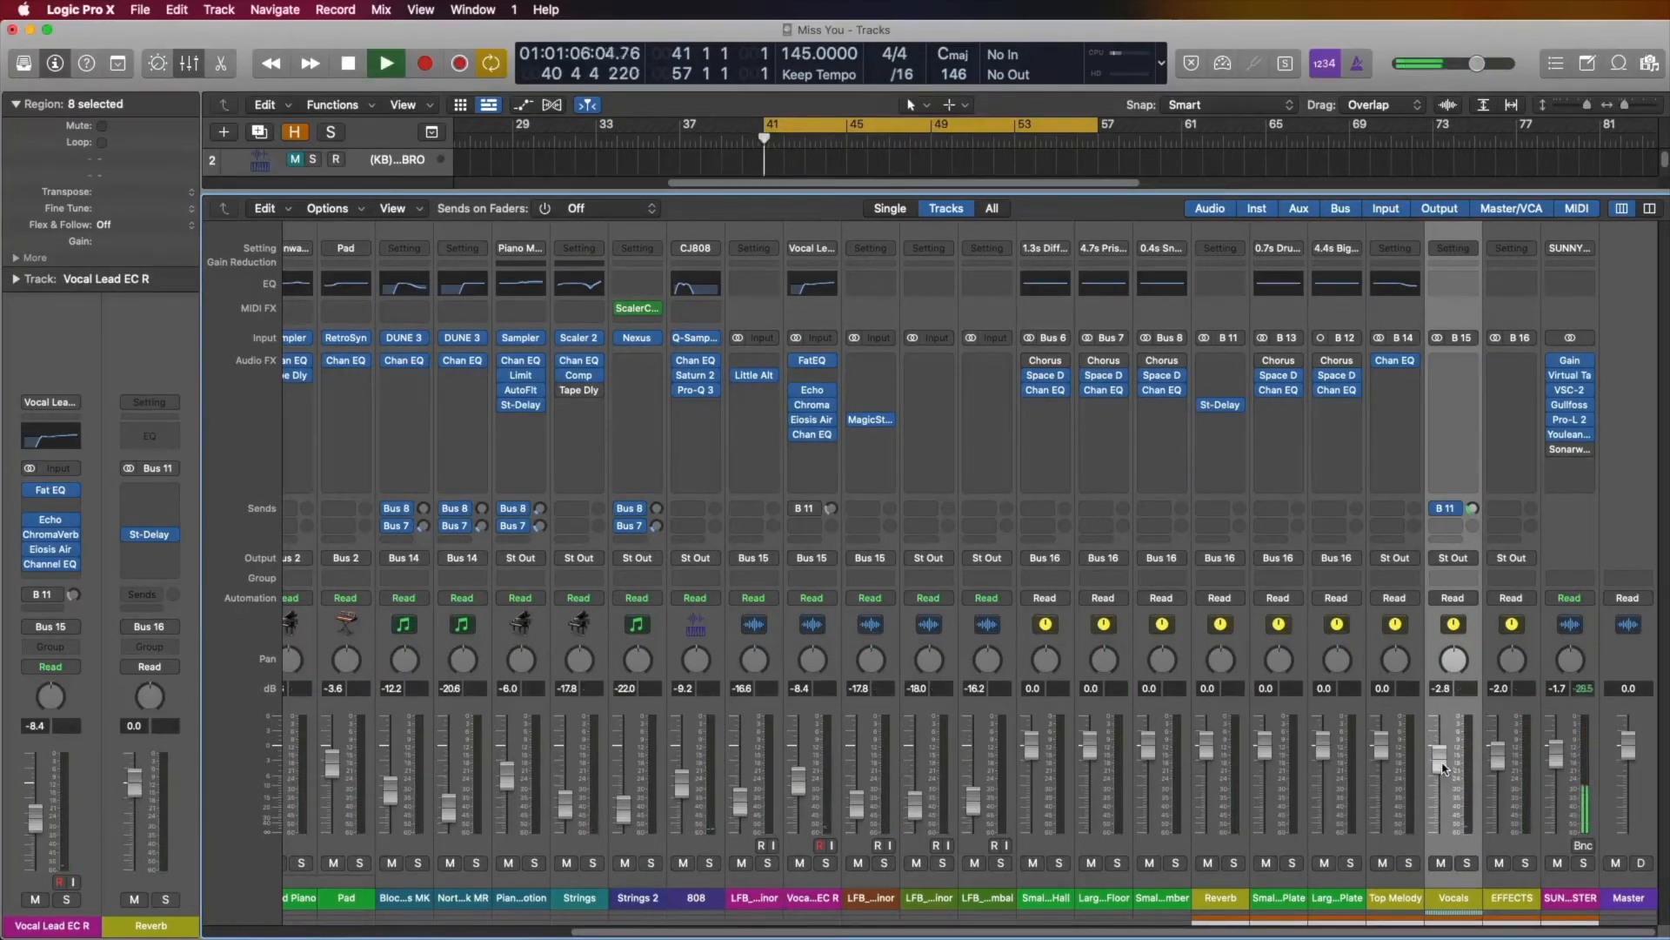